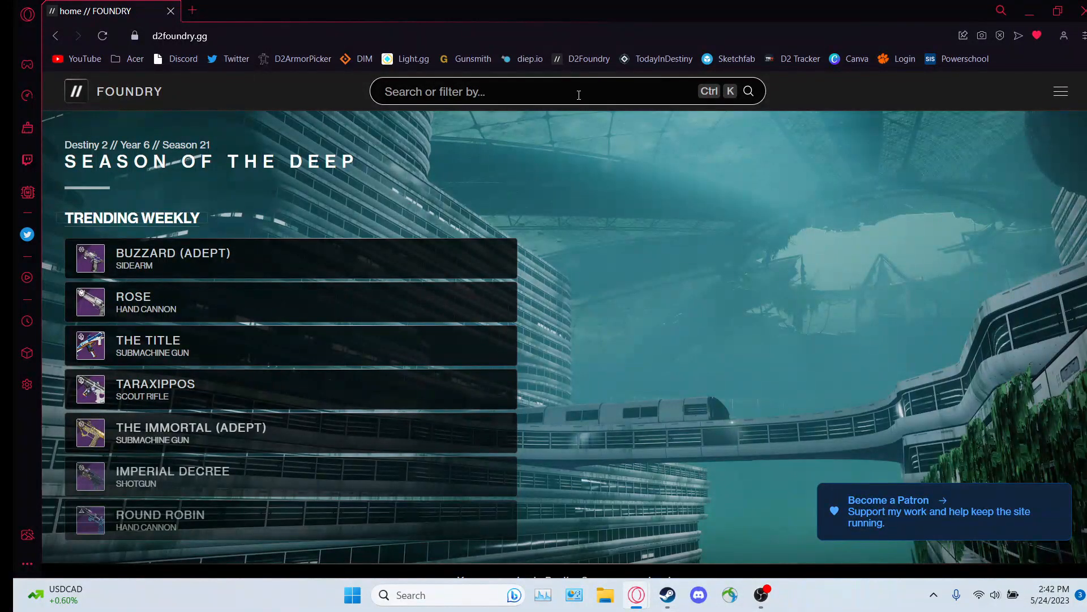
# - Open the 'Search or filter by…' palette showing filter types and recent searches
pyautogui.click(486, 90)
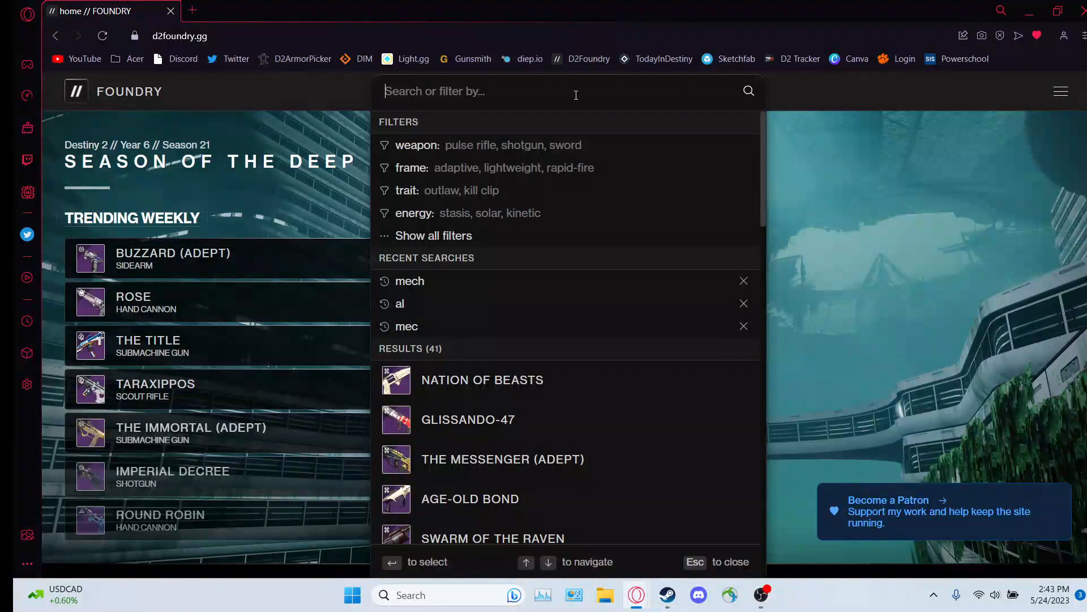
# - Search 'spa' and open the fishing and Gambit Spare Rations in separate tabs
pyautogui.write('spa')
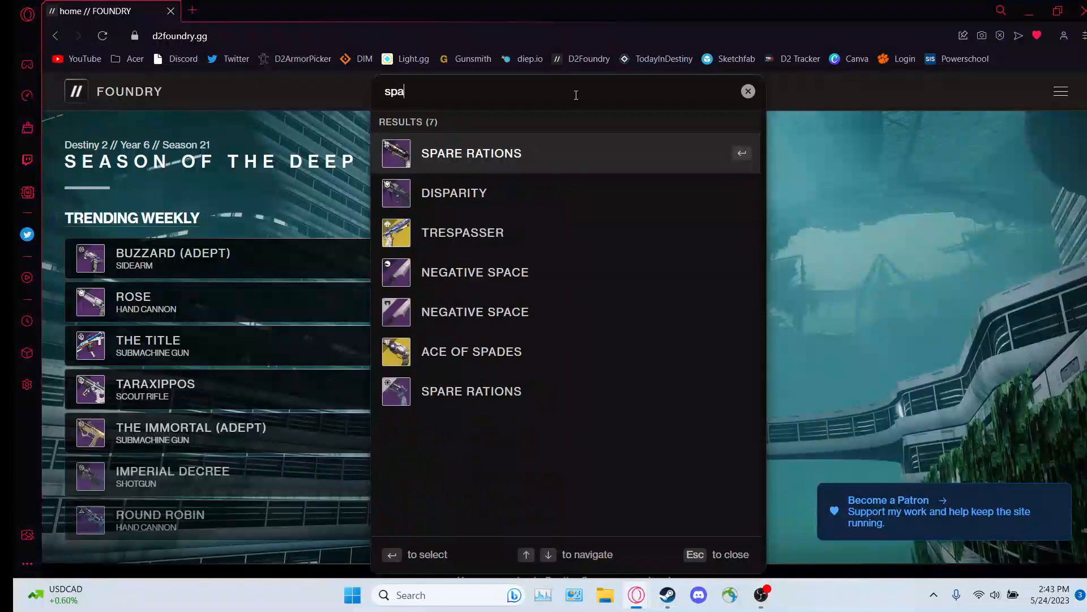
pyautogui.click(471, 153)
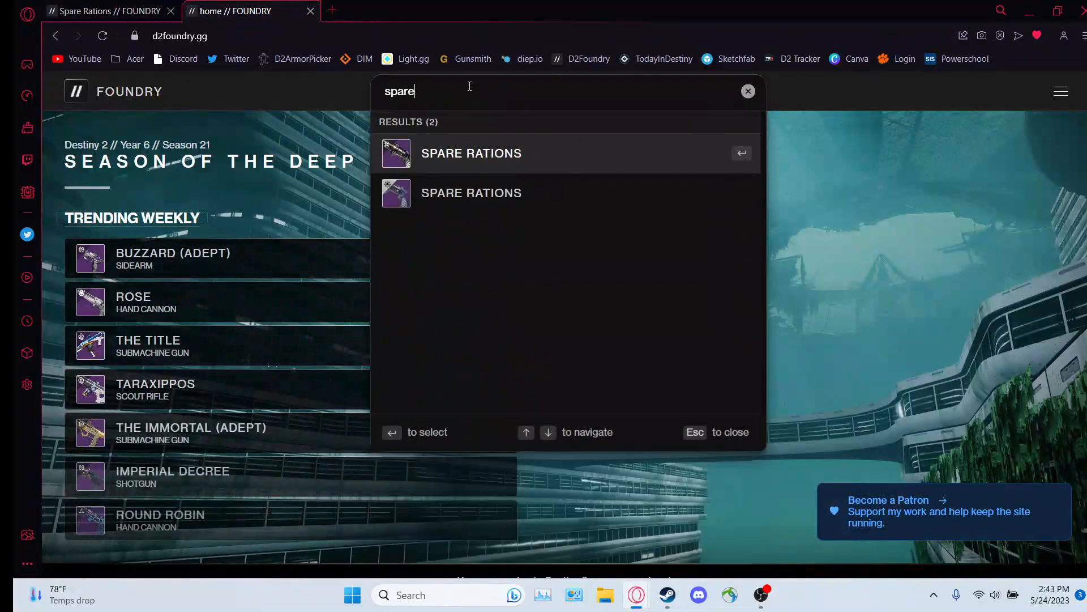
pyautogui.click(471, 153)
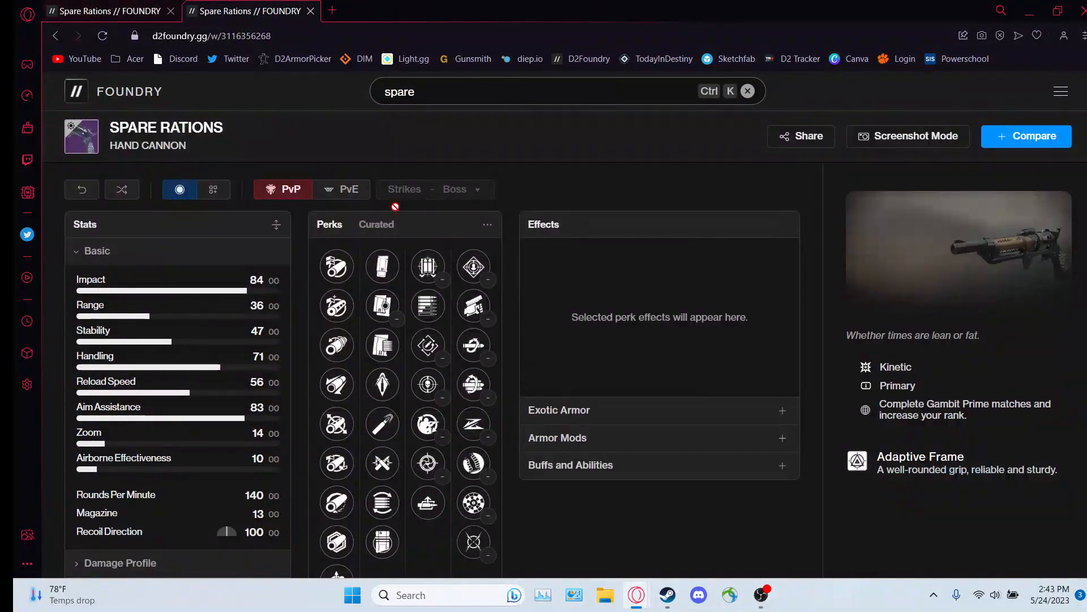
pyautogui.moveTo(474, 424)
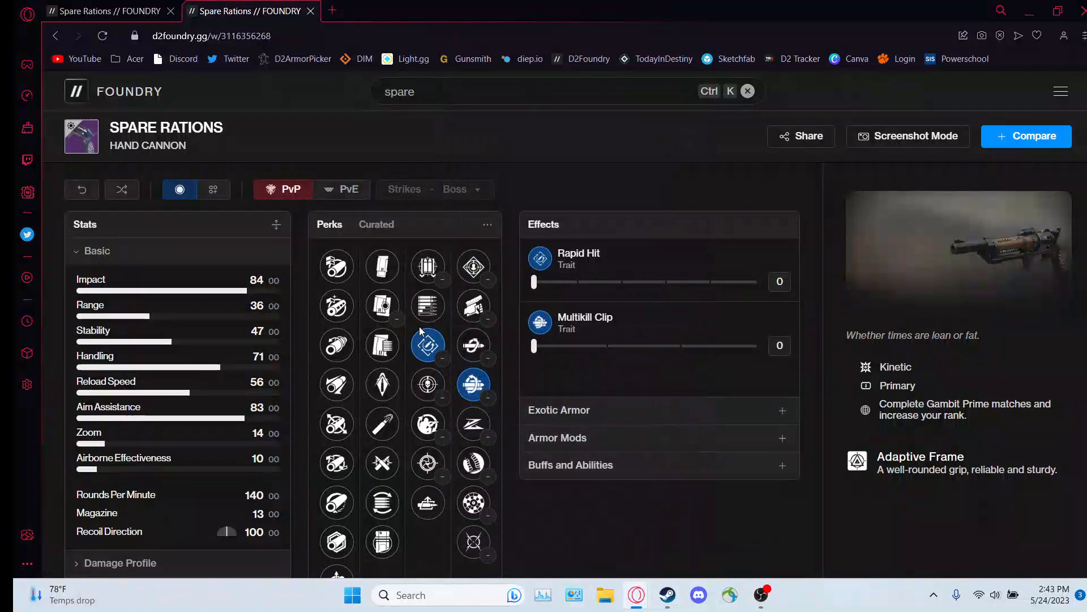
pyautogui.moveTo(429, 344)
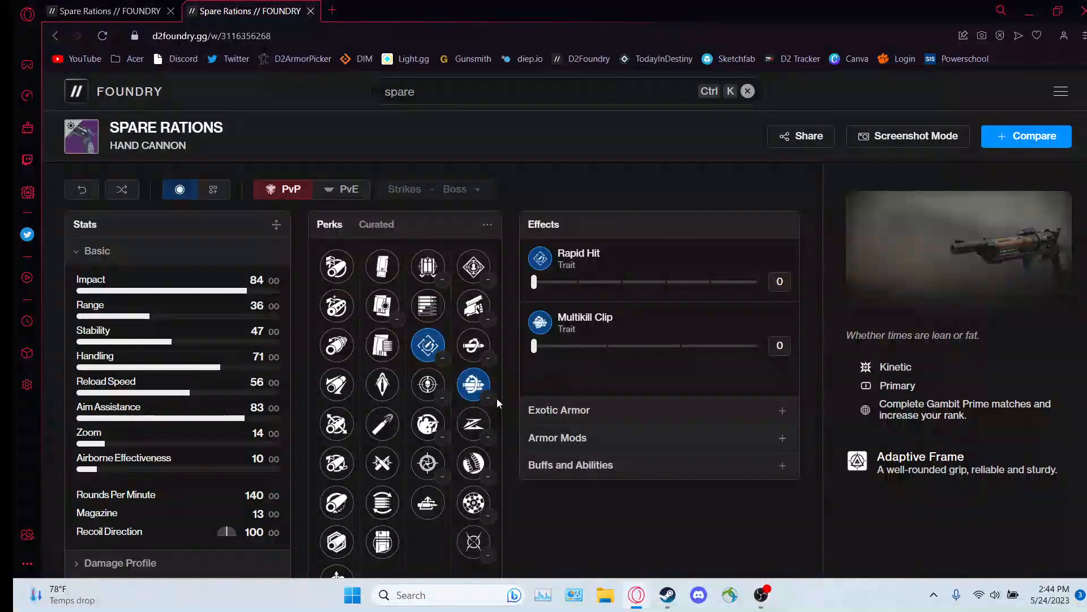
pyautogui.moveTo(428, 345)
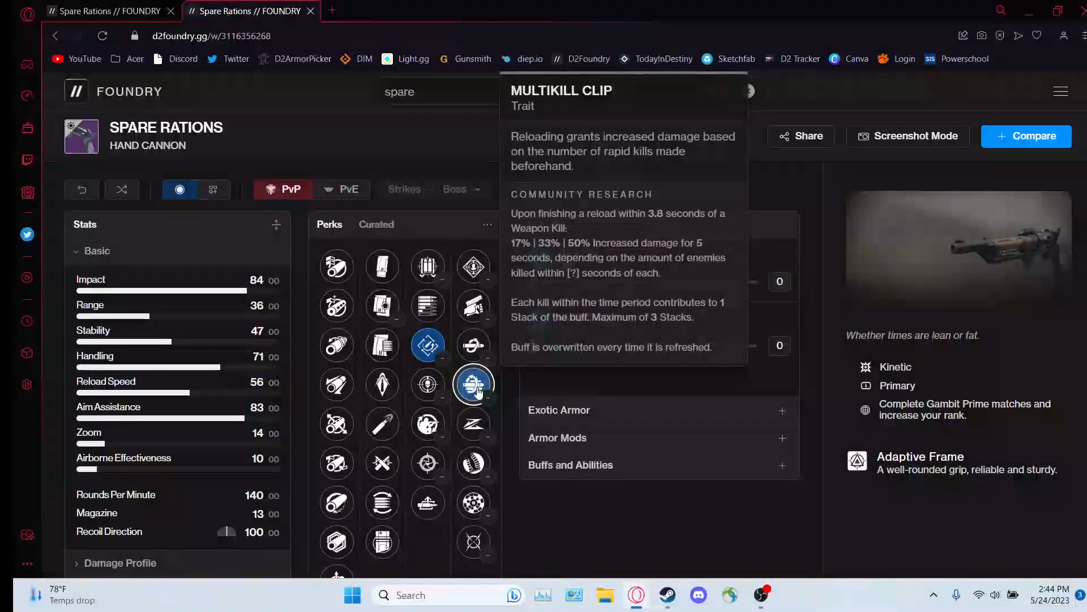
pyautogui.moveTo(474, 501)
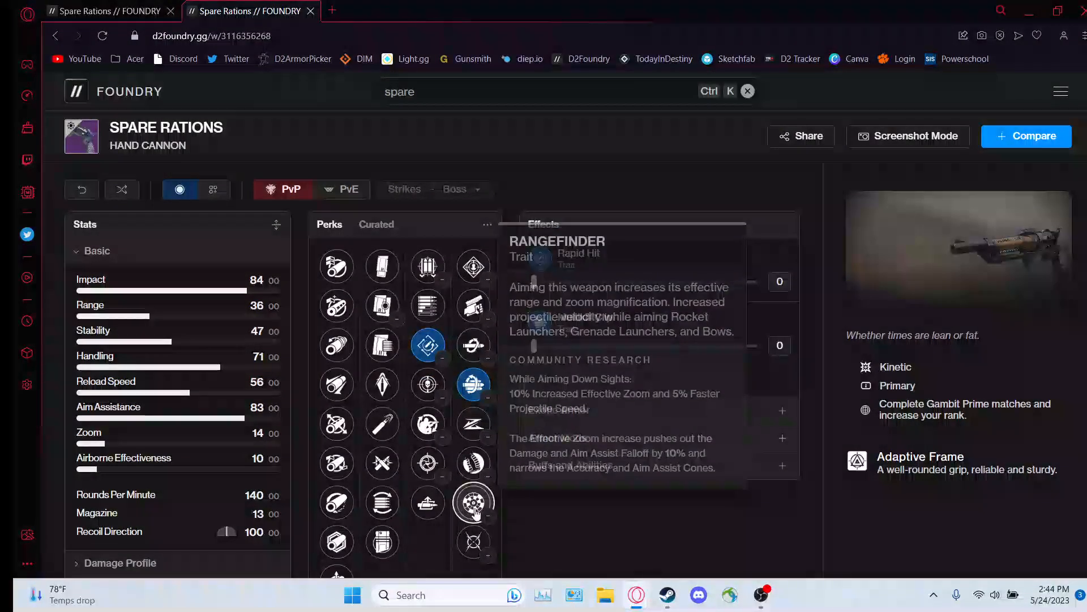
# - Pick Rangefinder on Gambit Spare Rations, then Slideshot, Rapid Hit and Kill Clip on the fishing roll
pyautogui.click(473, 502)
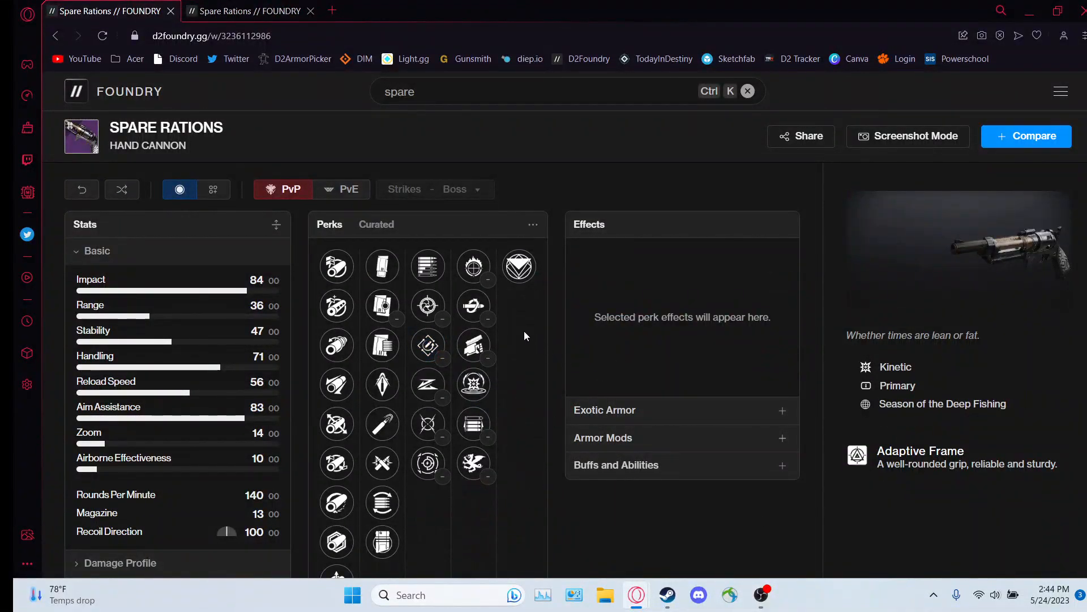
pyautogui.moveTo(426, 346)
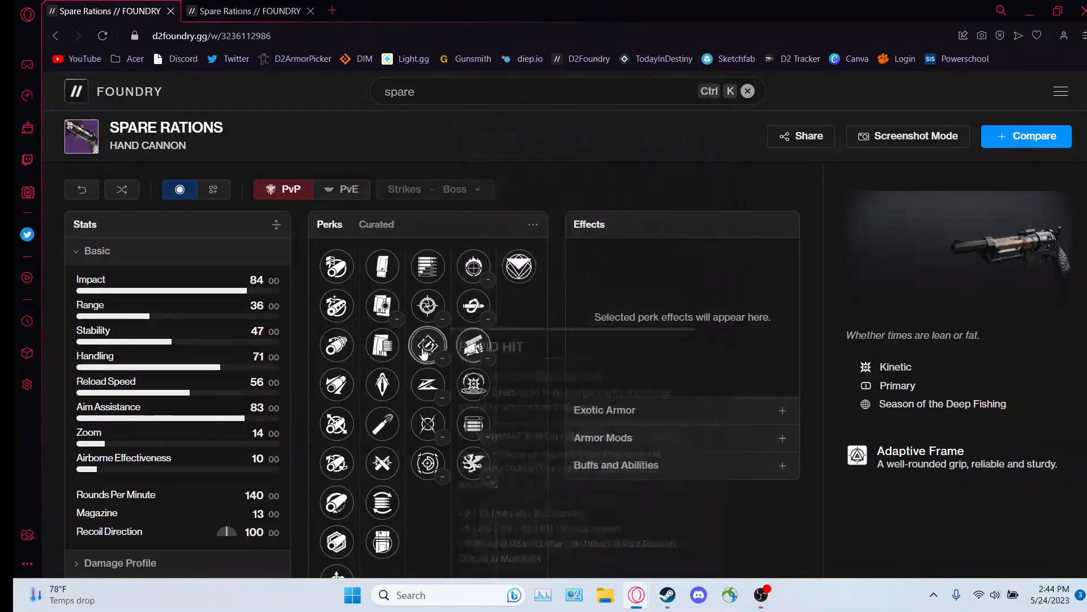
pyautogui.moveTo(520, 352)
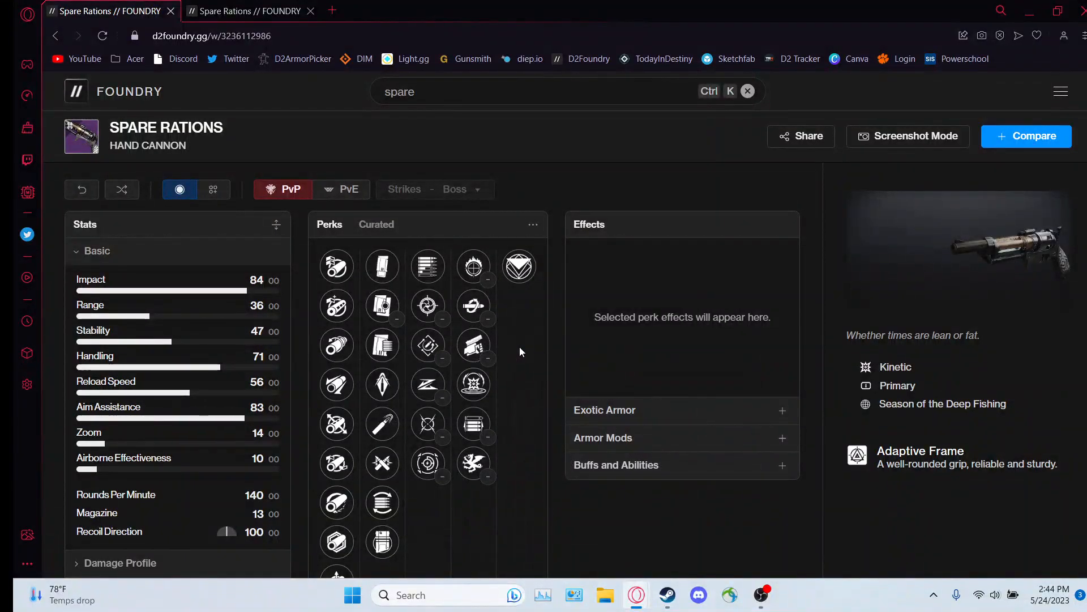
pyautogui.moveTo(473, 385)
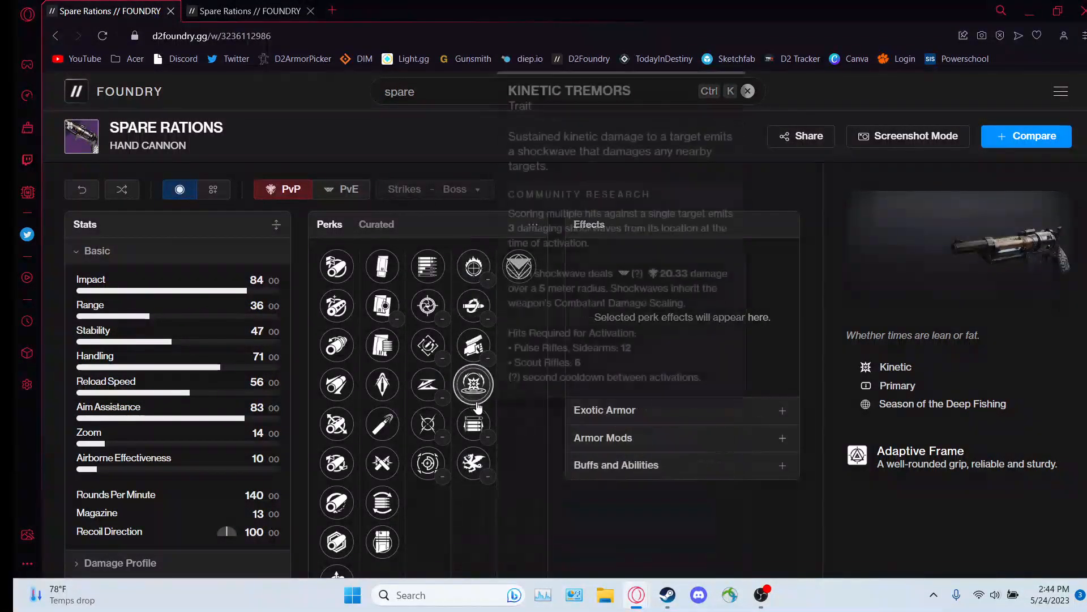
pyautogui.moveTo(428, 384)
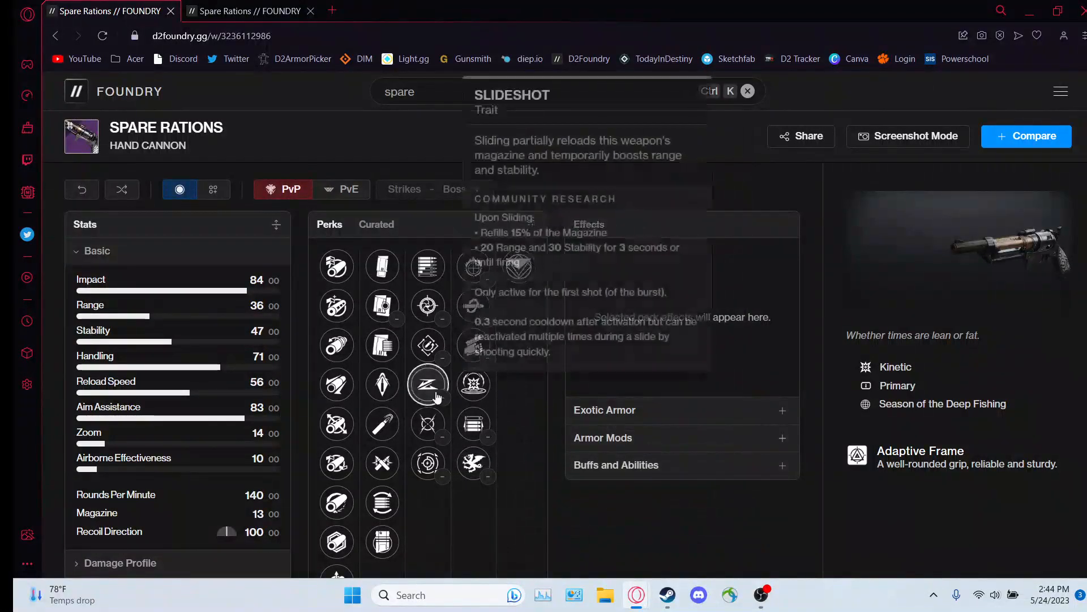
pyautogui.click(429, 384)
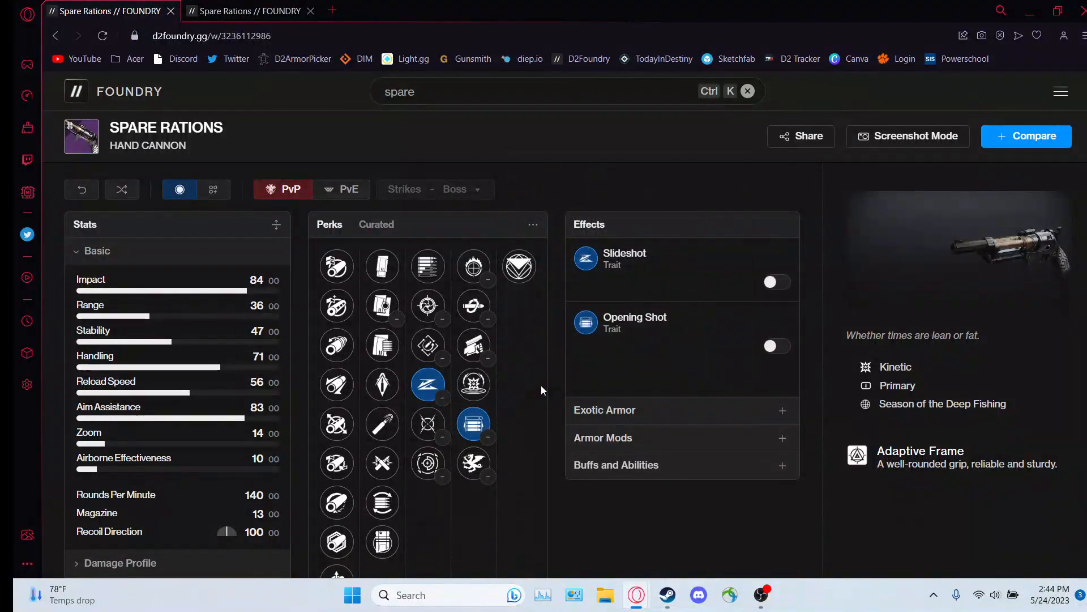
pyautogui.click(473, 306)
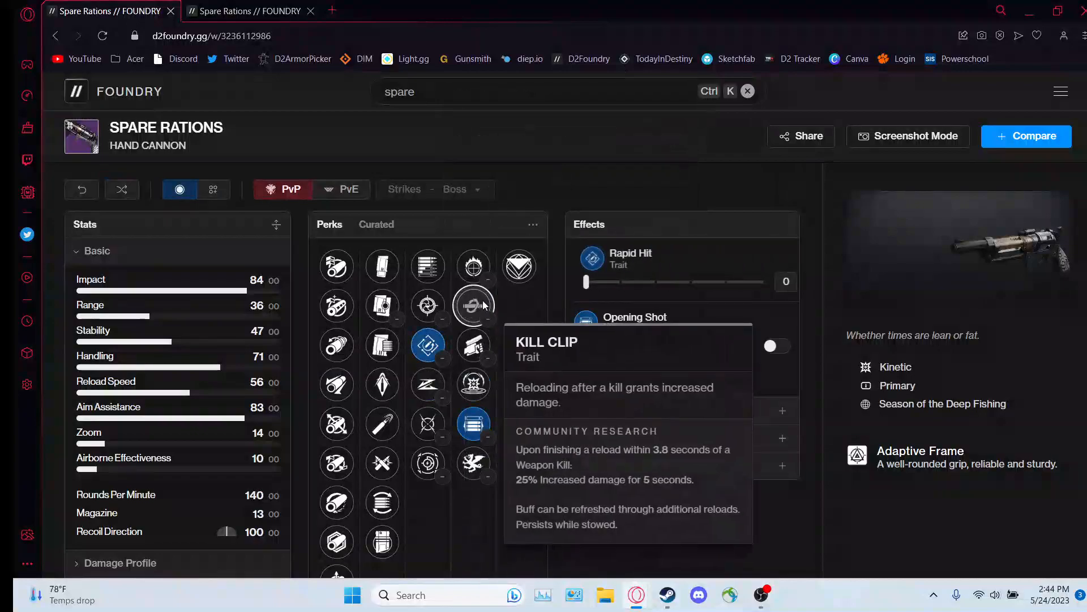
pyautogui.click(473, 305)
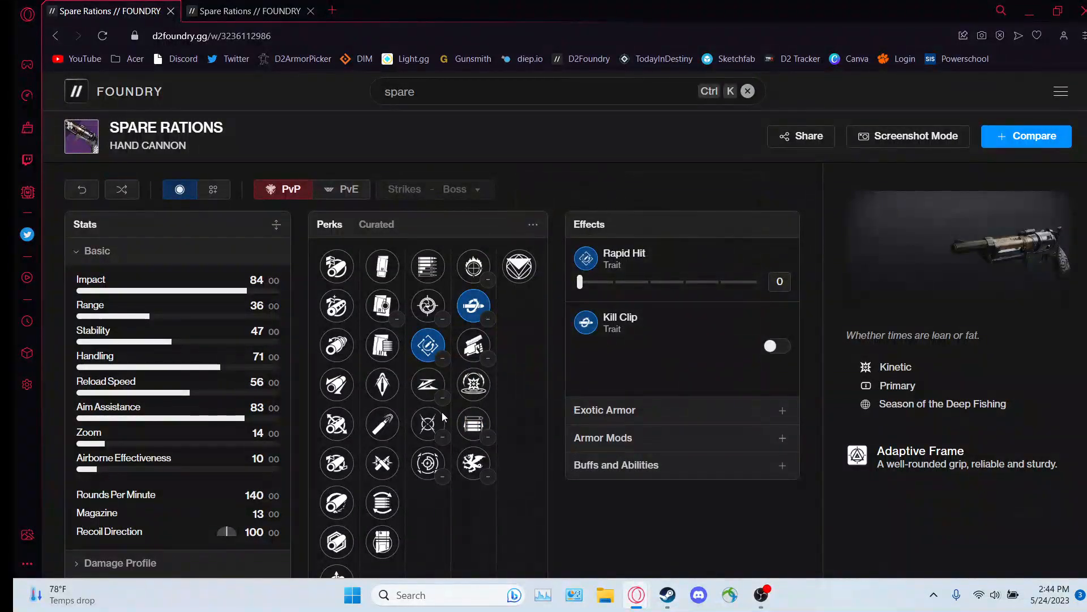
pyautogui.click(337, 266)
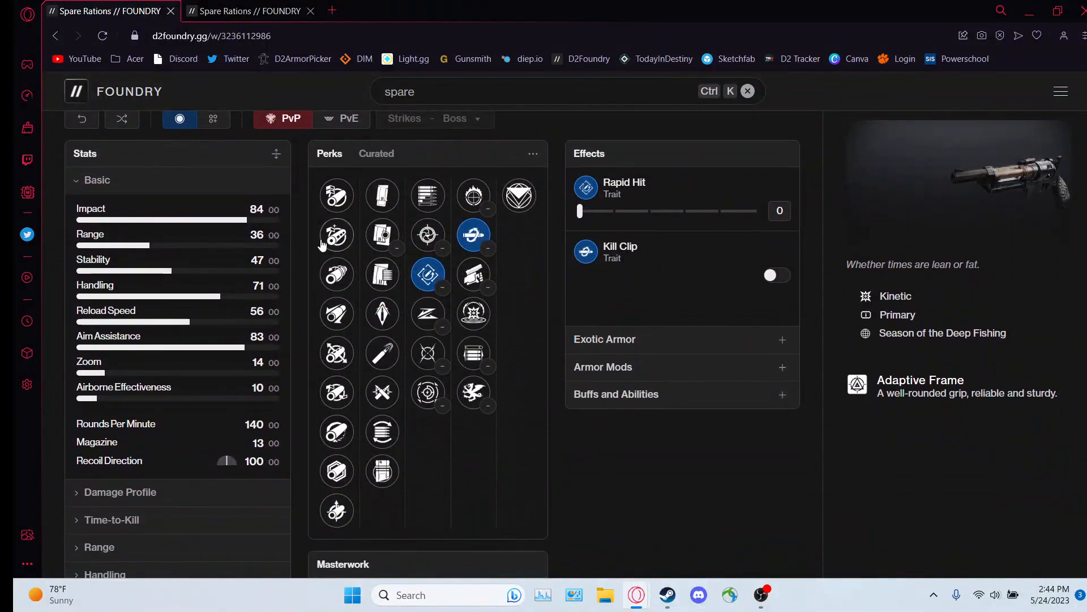
pyautogui.moveTo(482, 467)
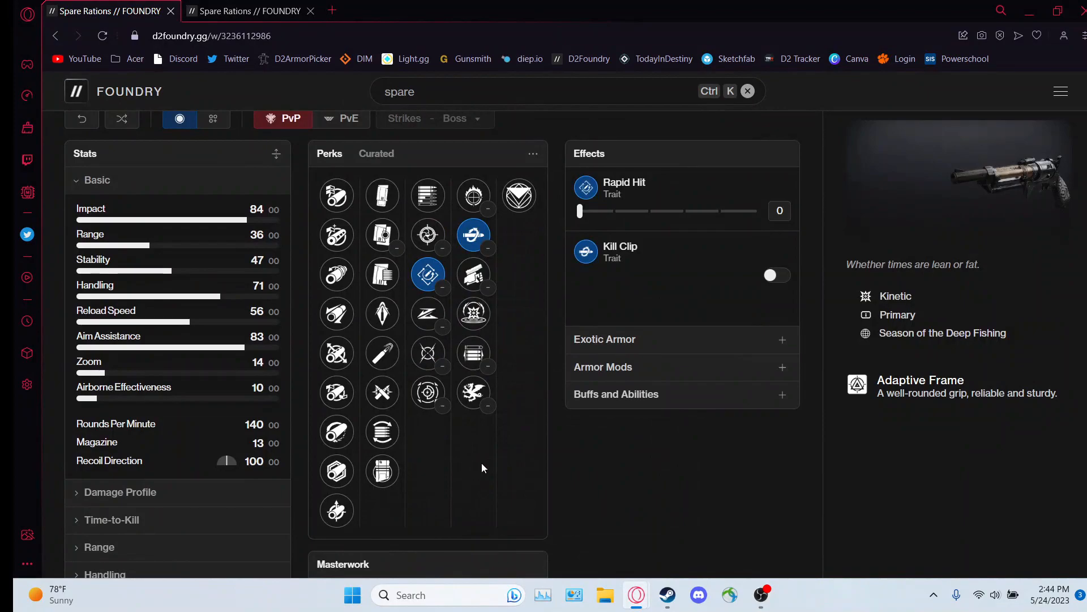
pyautogui.scroll(3)
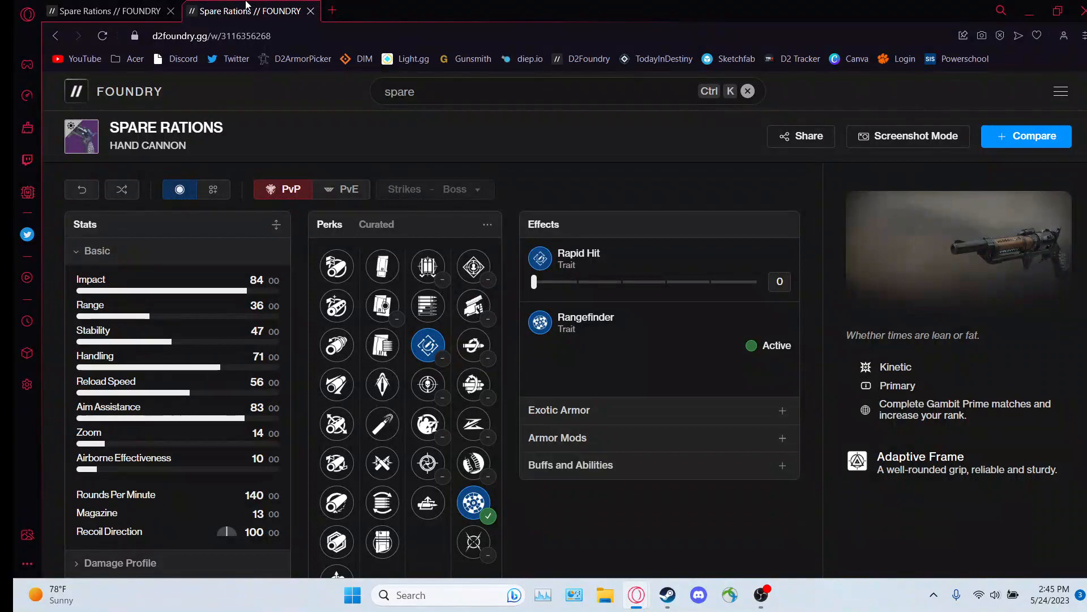
# - Return to the fishing Spare Rations tab and review its Rapid Hit and Kill Clip build
pyautogui.click(104, 11)
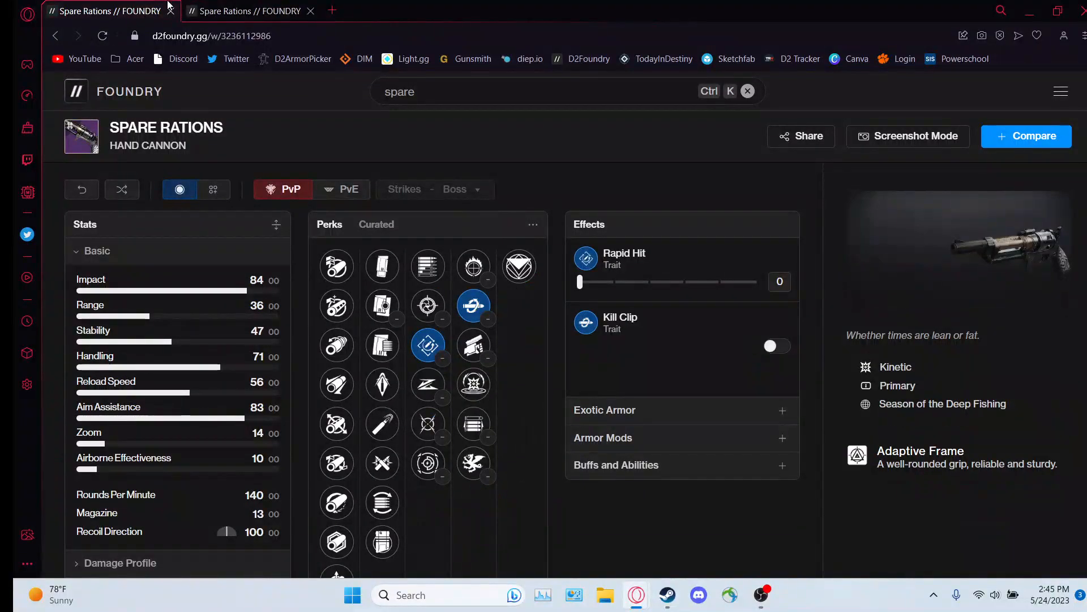
pyautogui.moveTo(518, 265)
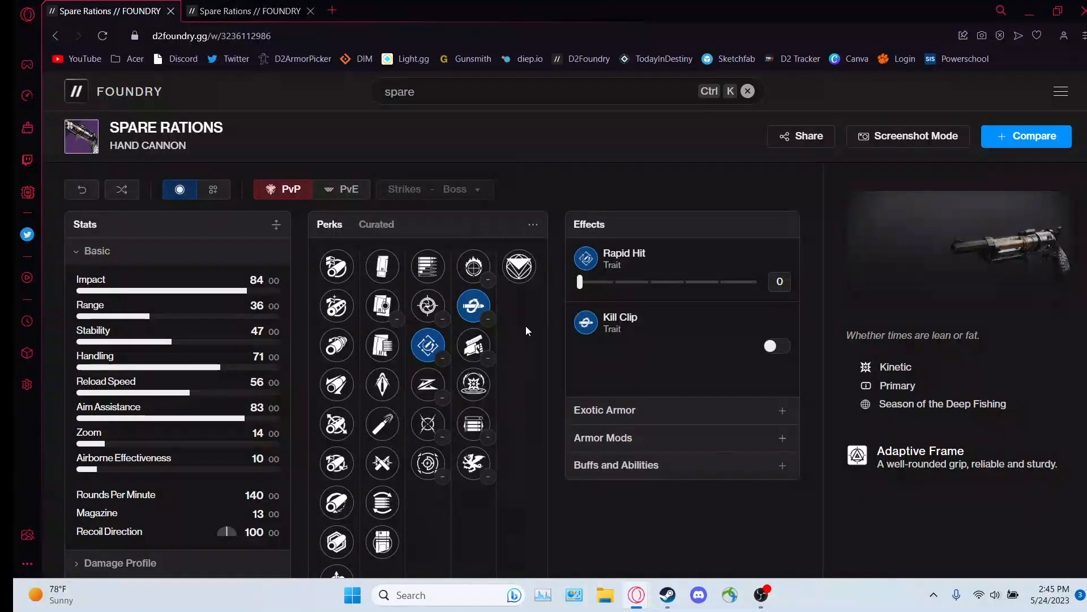
pyautogui.click(251, 11)
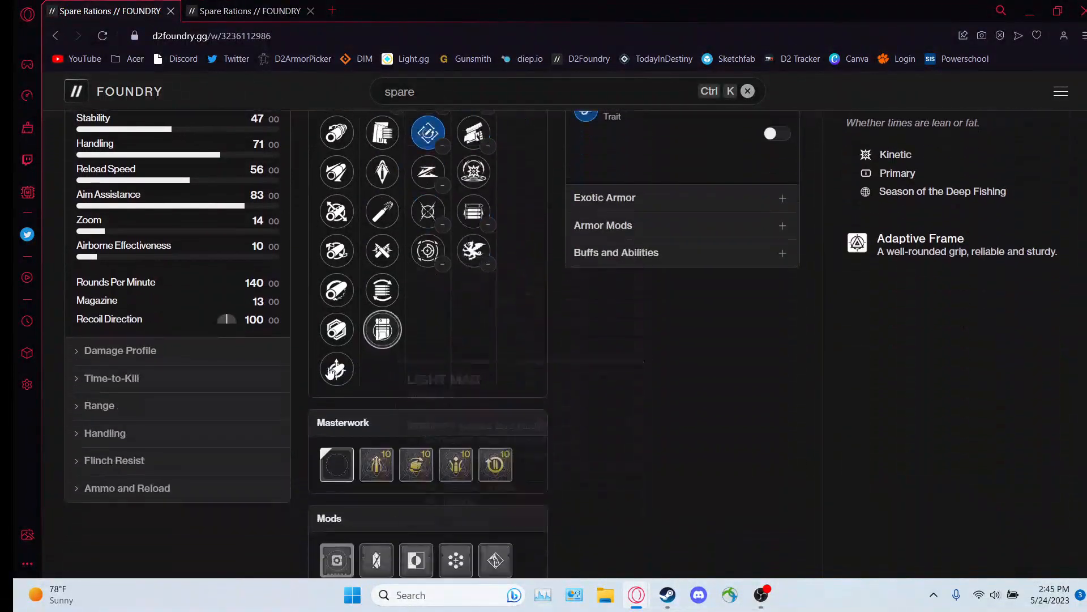
pyautogui.scroll(3)
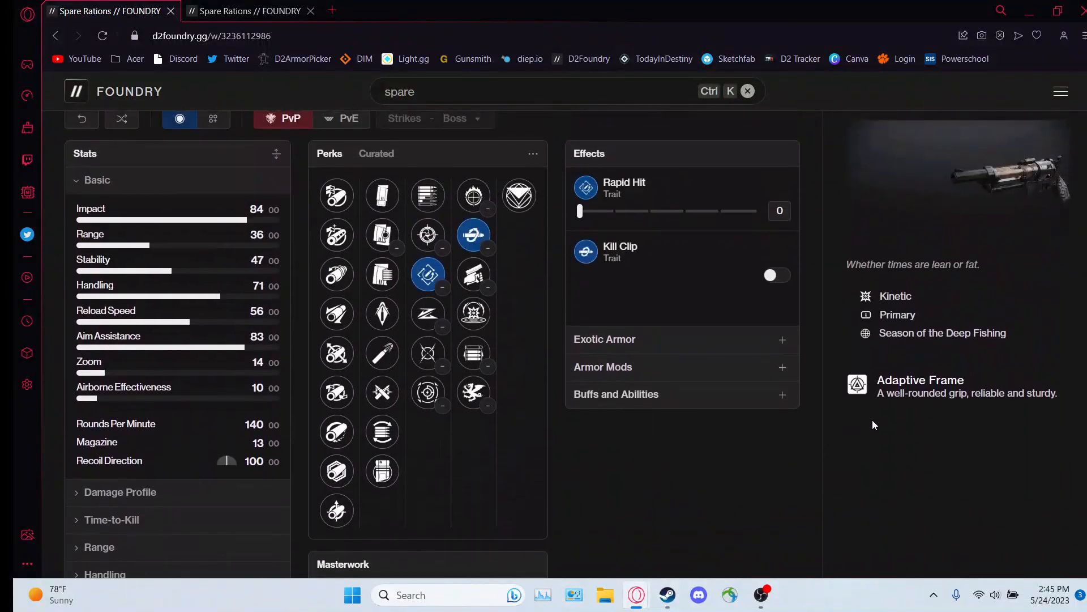
pyautogui.moveTo(831, 415)
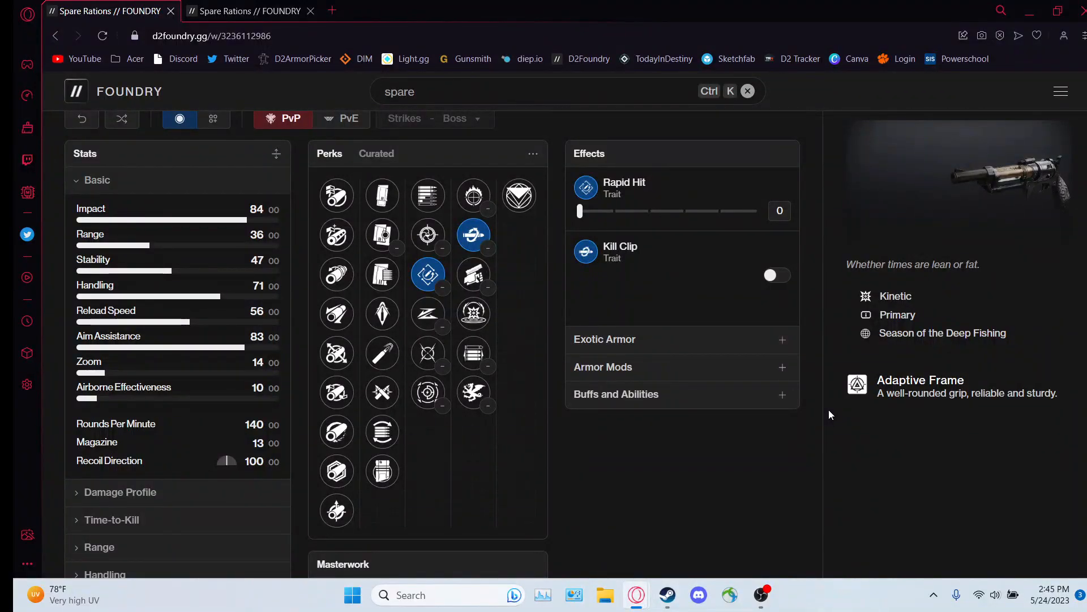
pyautogui.moveTo(870, 398)
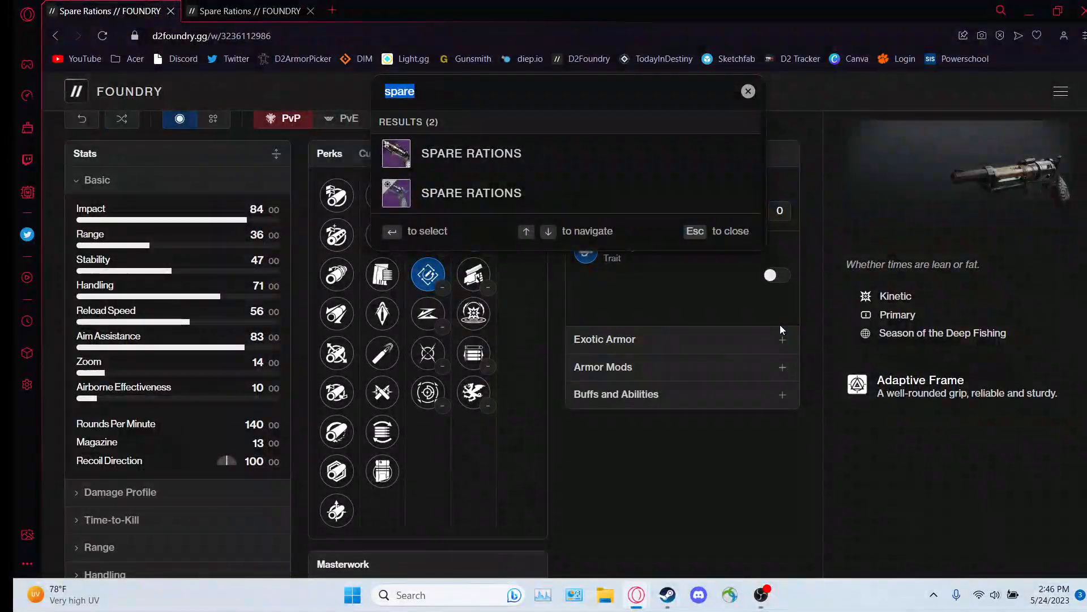
# - Search 'sole' to load Sole Survivor and select its Snapshot Sights trait
pyautogui.write('sole')
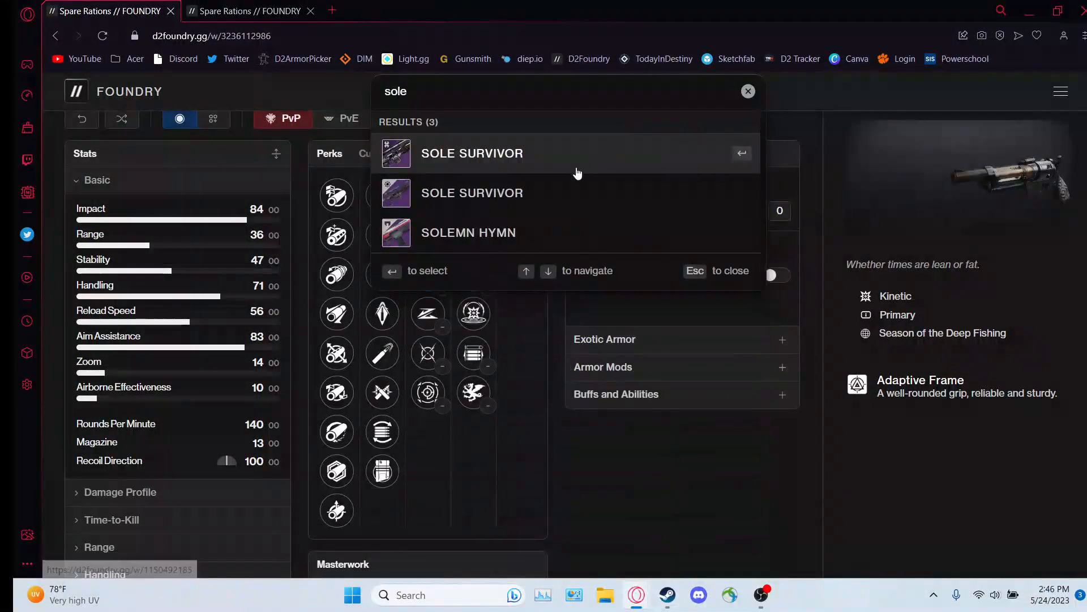
pyautogui.write('spare')
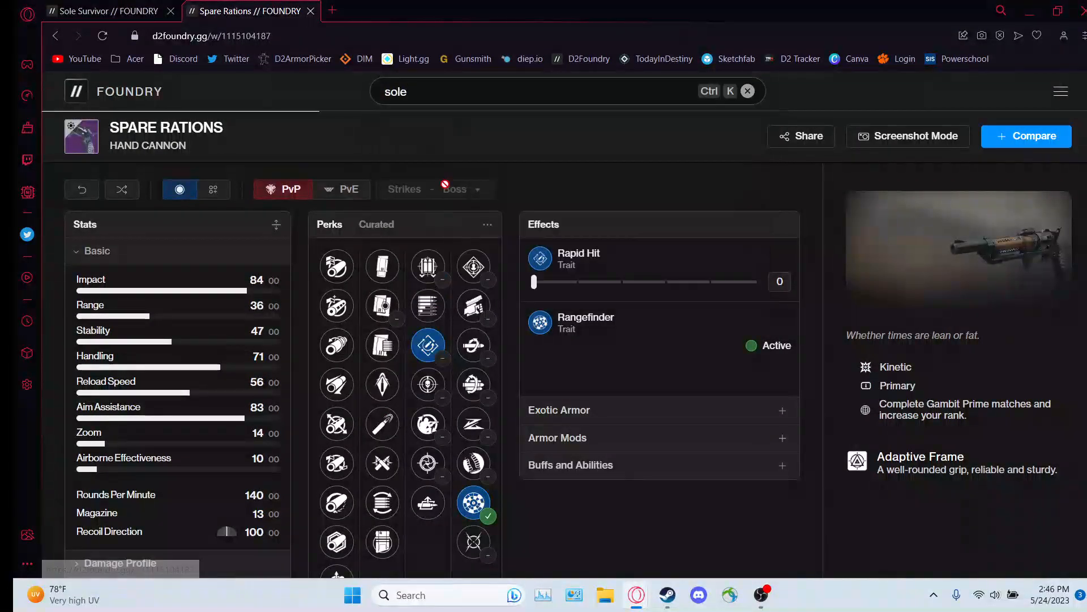
pyautogui.click(104, 12)
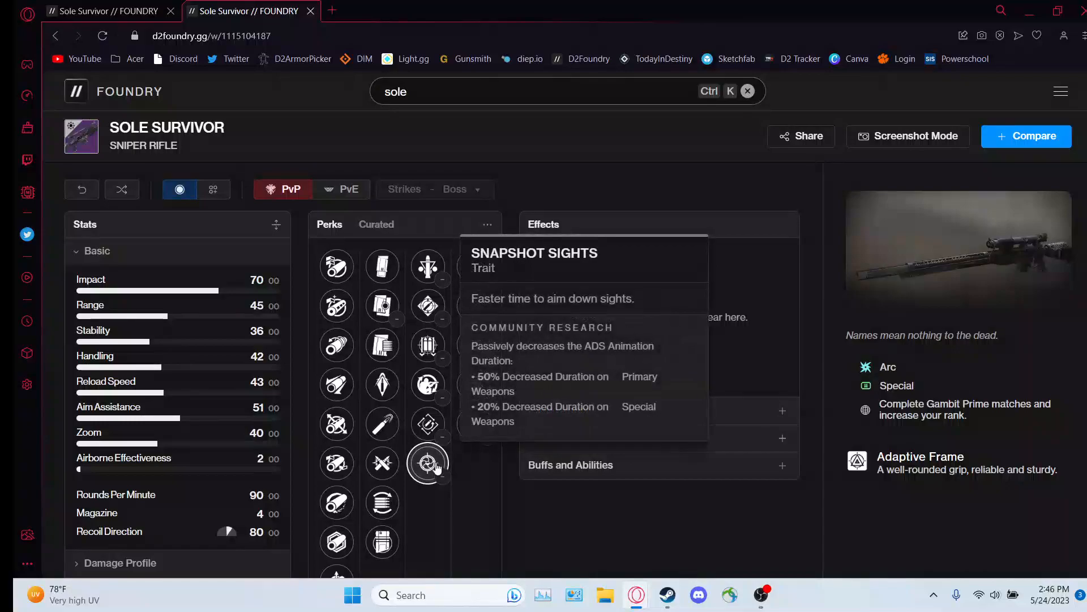
pyautogui.click(428, 463)
pyautogui.write('belovwe')
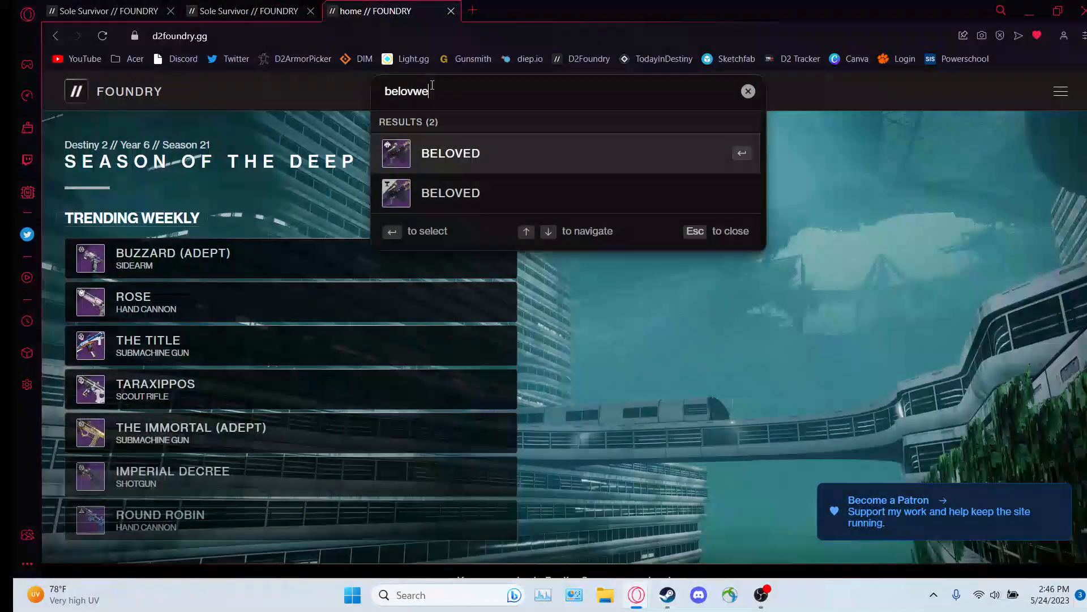
# - Open Beloved, select Moving Target and switch its +10 aim assist effect on
pyautogui.click(451, 153)
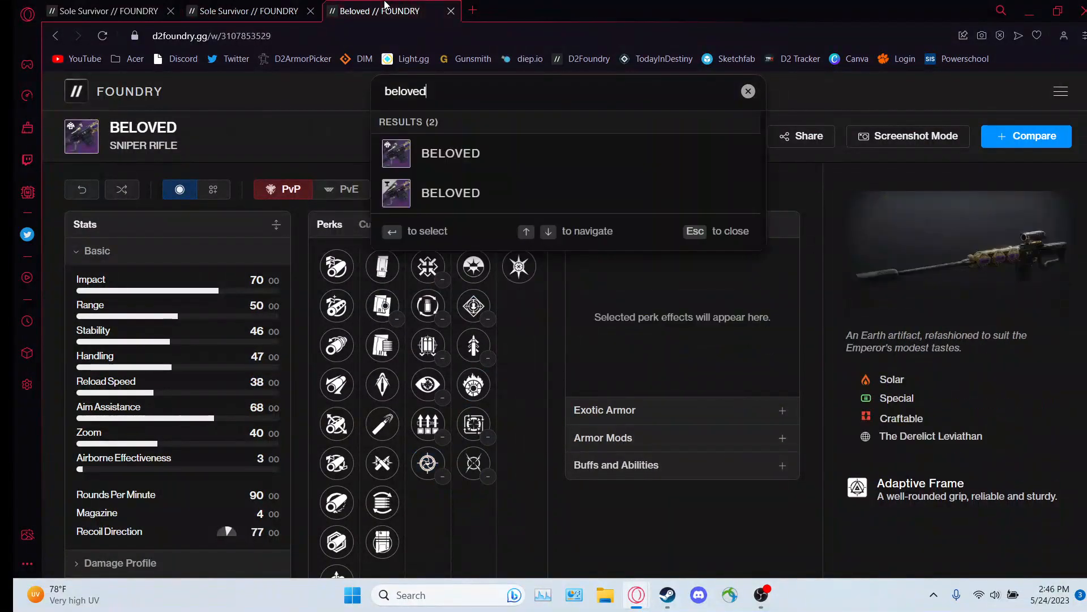
pyautogui.click(249, 12)
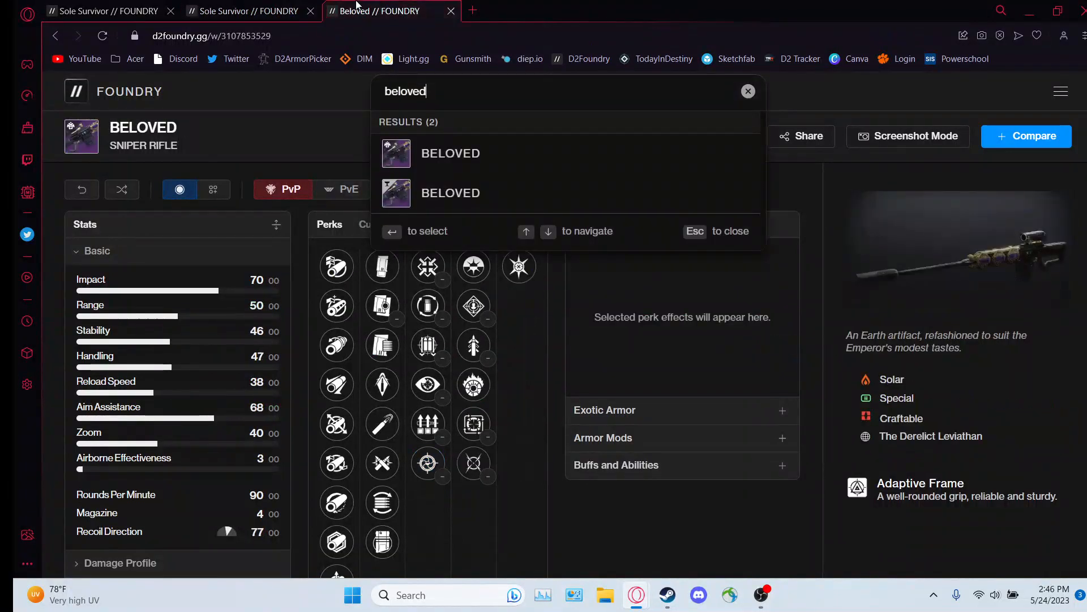
pyautogui.click(250, 11)
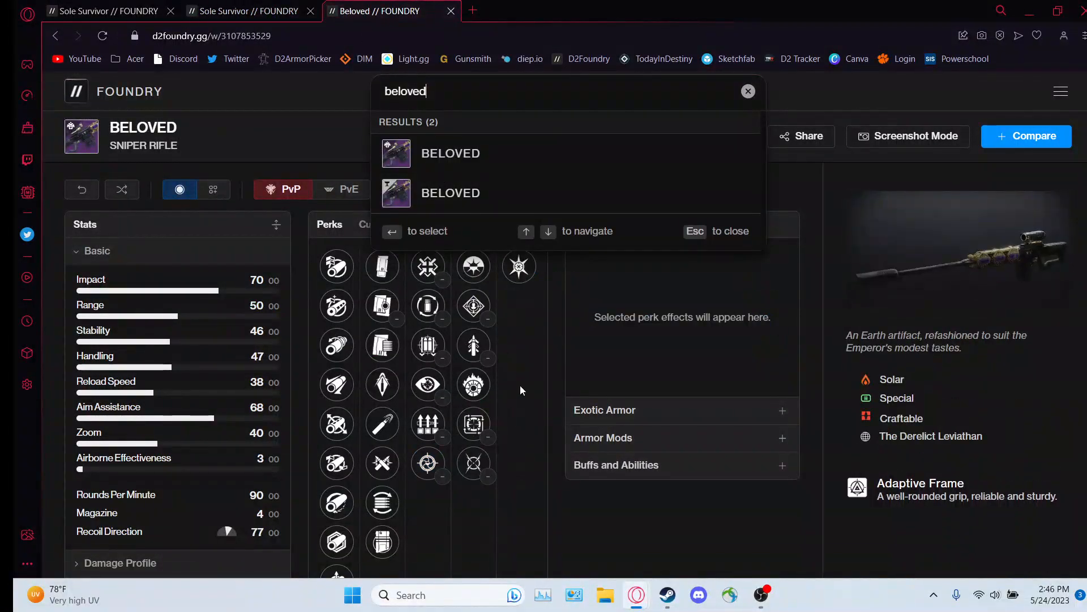
pyautogui.click(473, 463)
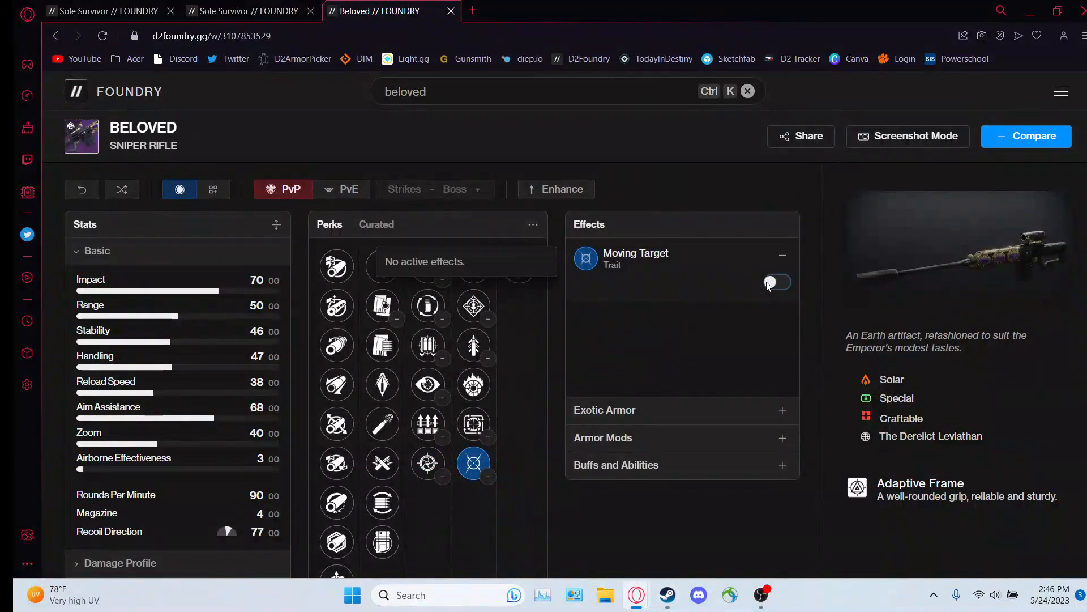
pyautogui.click(776, 282)
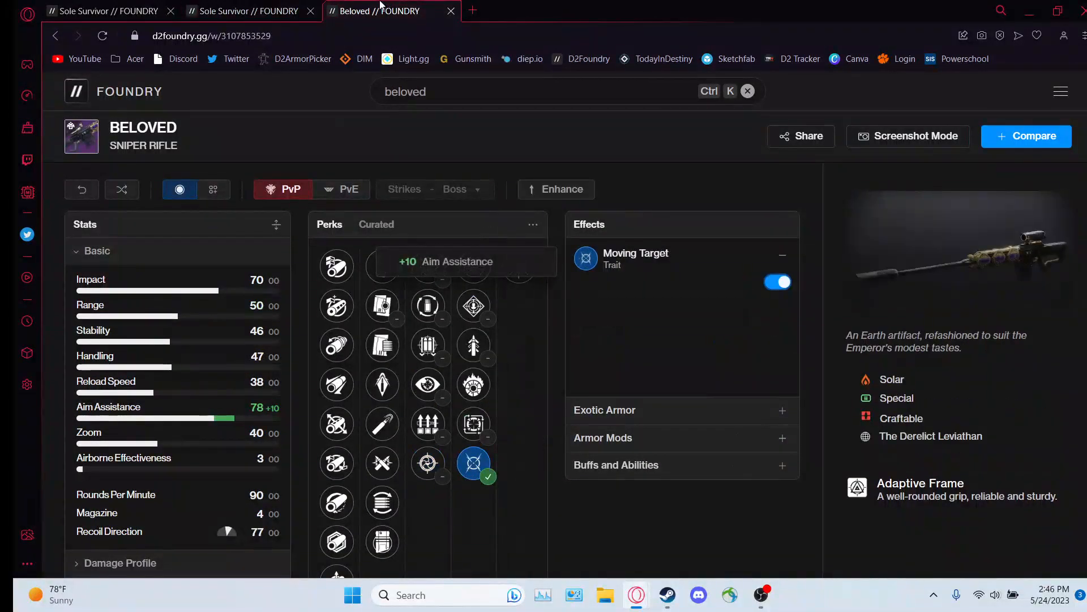
pyautogui.click(250, 10)
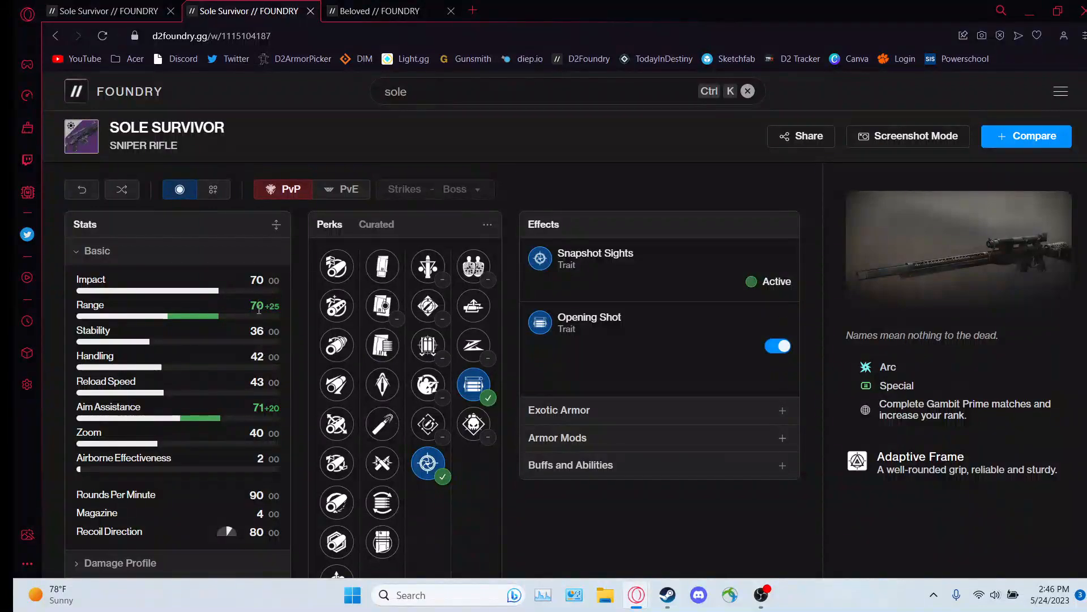
# - Revisit the Beloved tab, search 'mercu', then view the original fishing Sole Survivor
pyautogui.click(378, 11)
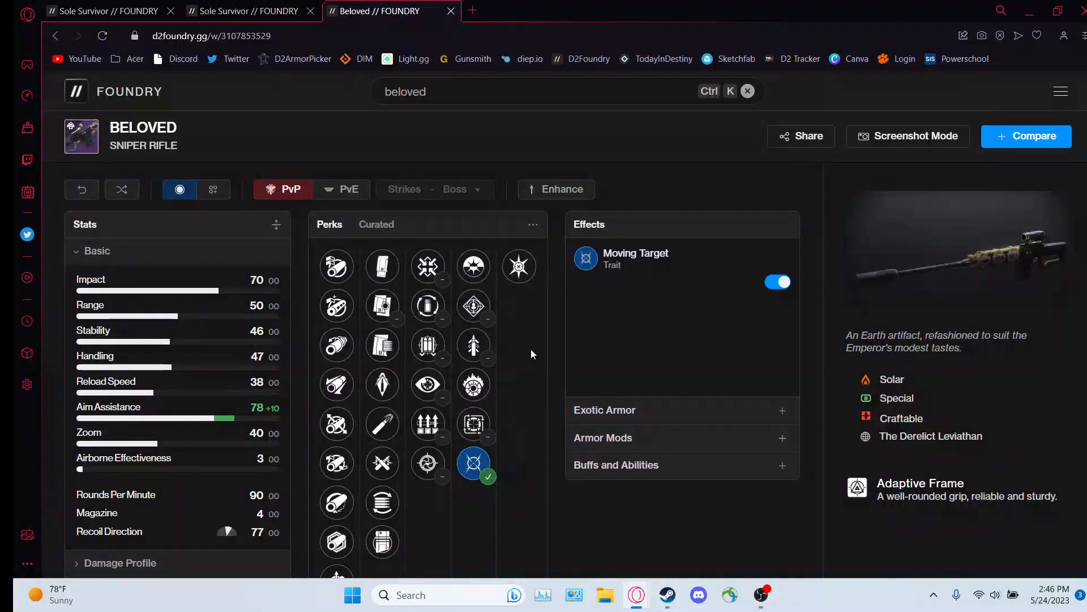
pyautogui.click(250, 11)
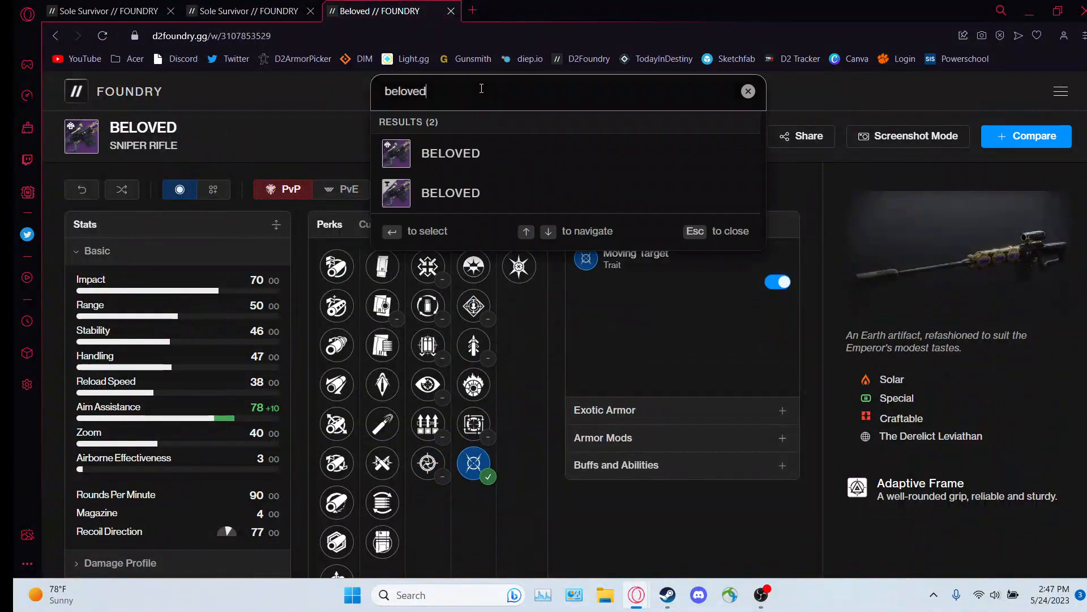
pyautogui.write('mercu')
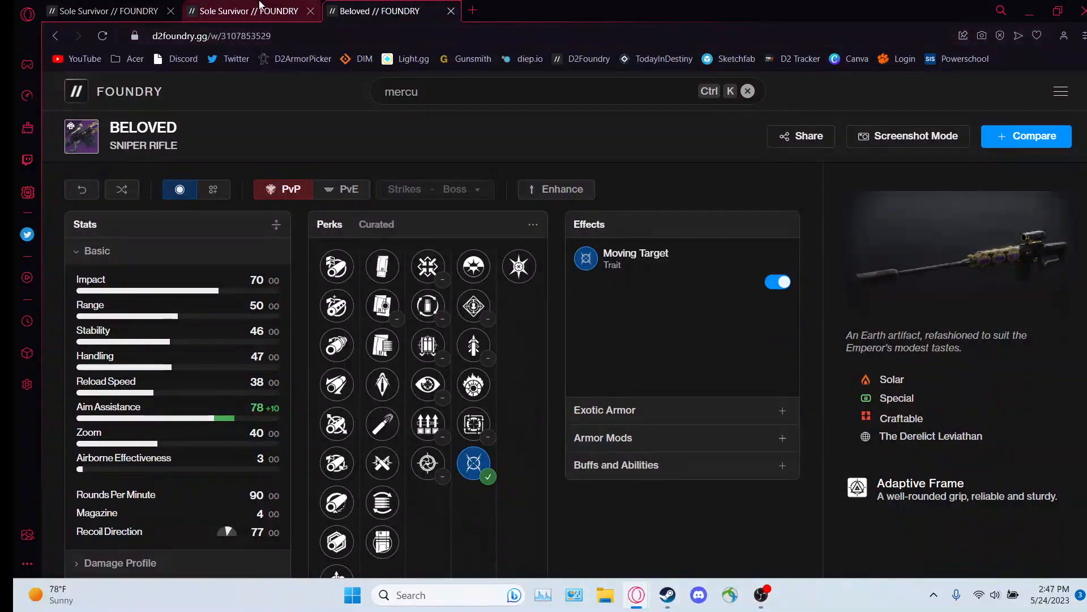
pyautogui.click(104, 10)
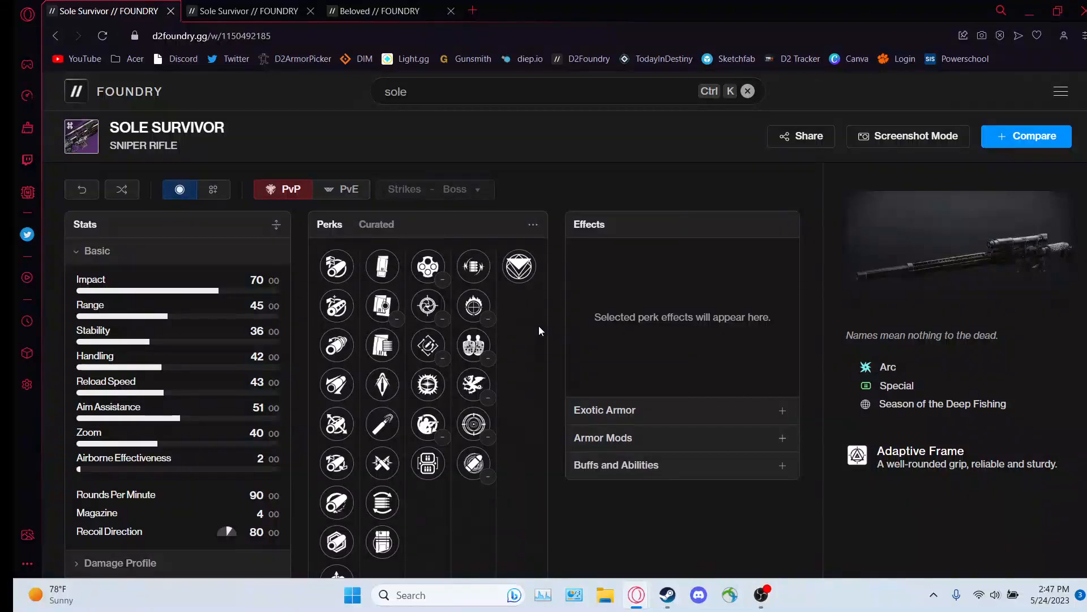
pyautogui.moveTo(473, 345)
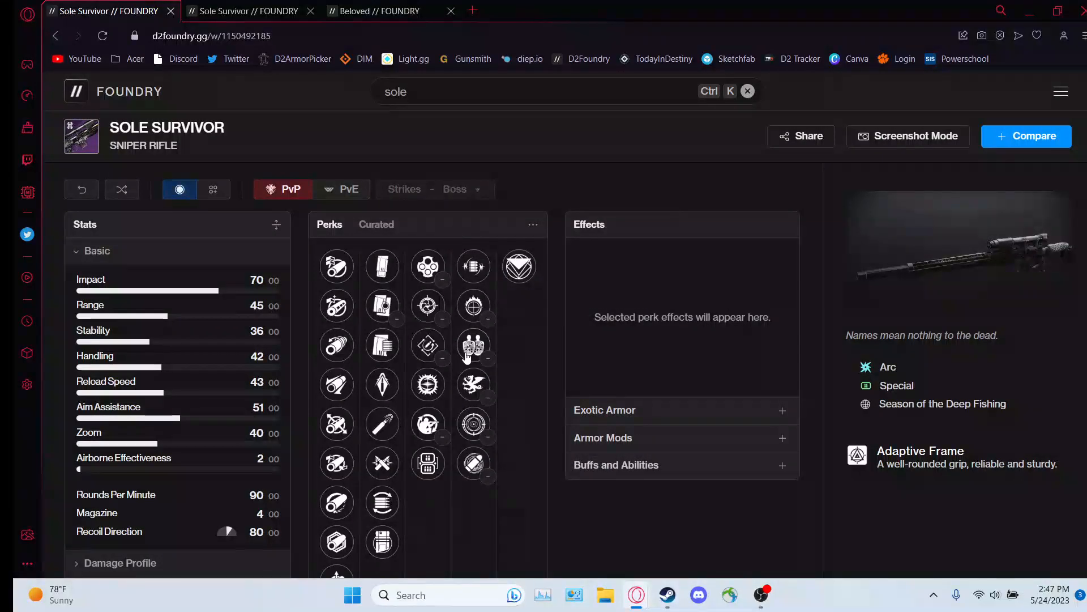
# - Turn off Beloved's Moving Target effect, restoring aim assist to 68, then view Sole Survivor
pyautogui.click(378, 11)
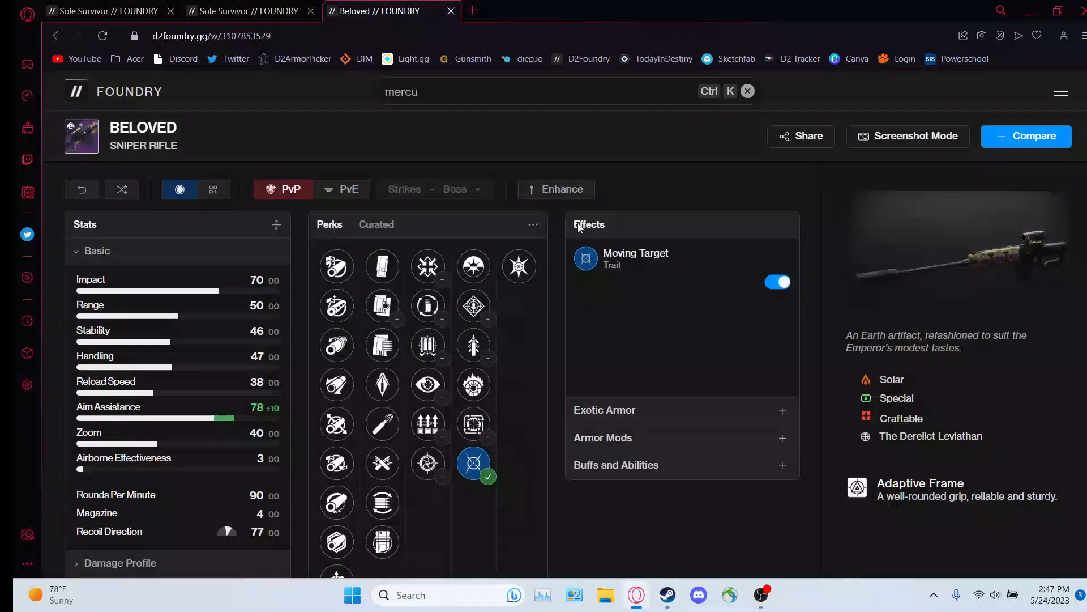
pyautogui.click(776, 282)
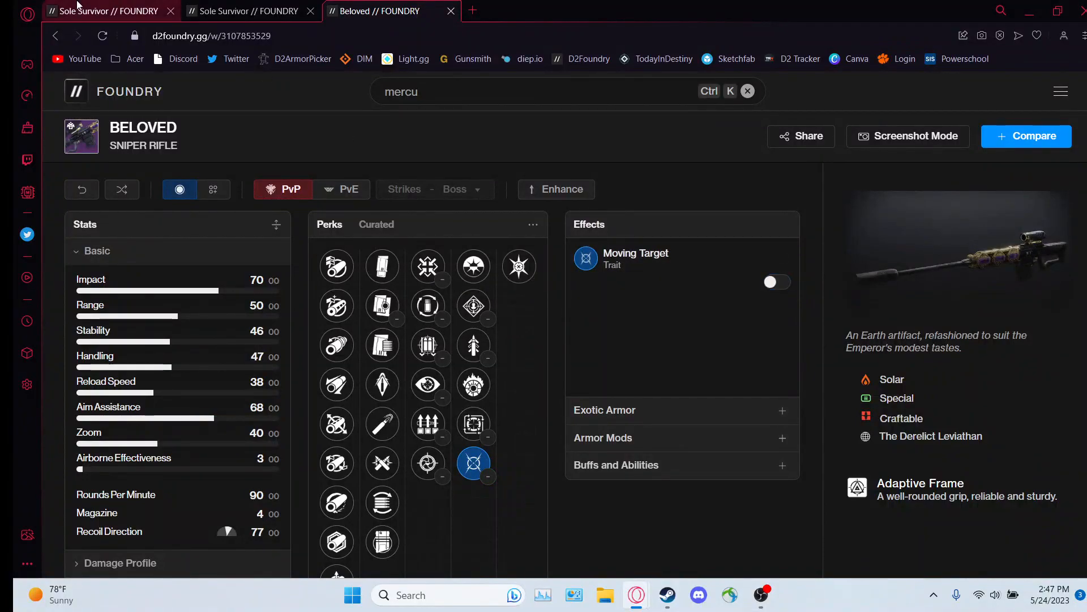
pyautogui.click(105, 10)
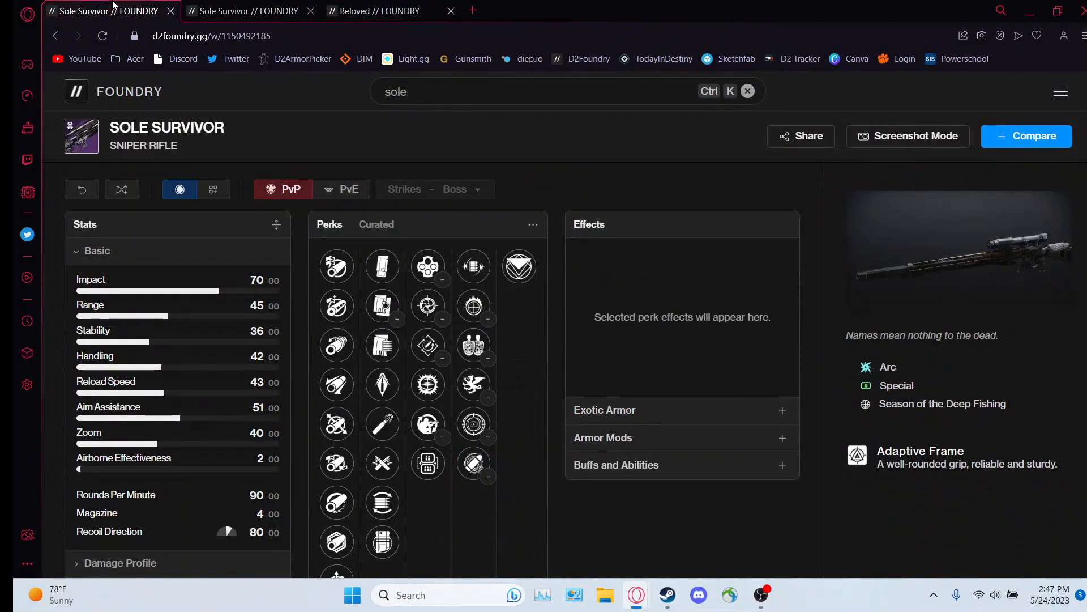
pyautogui.moveTo(655, 438)
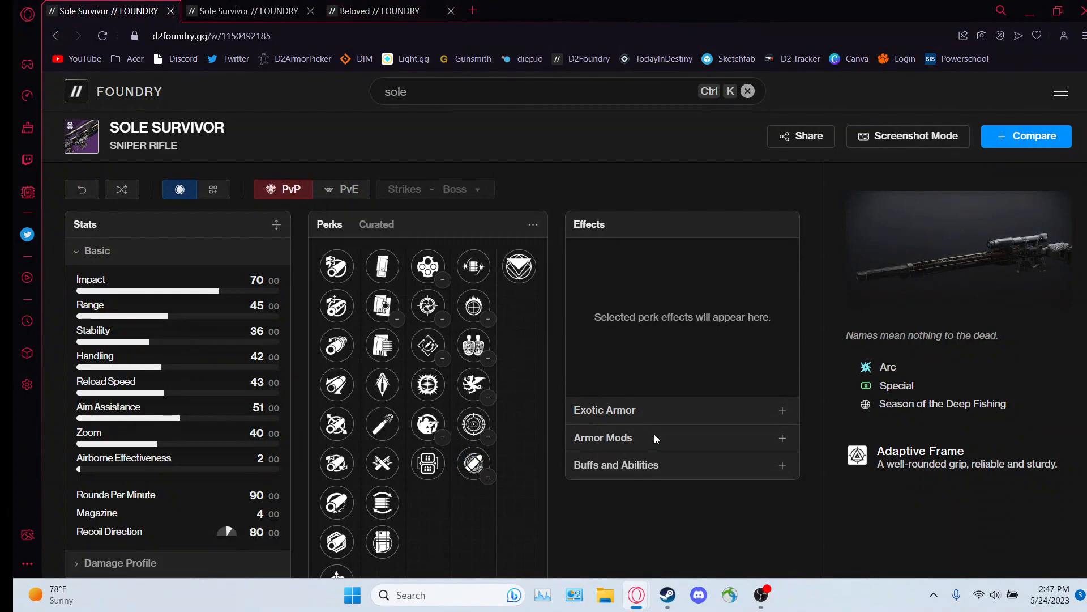
pyautogui.moveTo(474, 463)
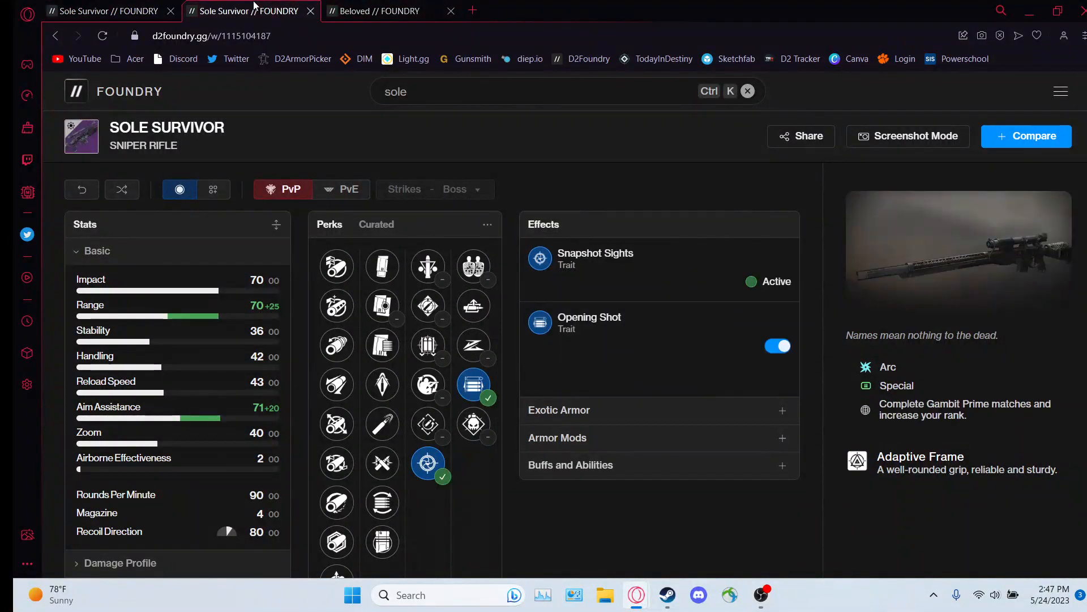
pyautogui.click(473, 463)
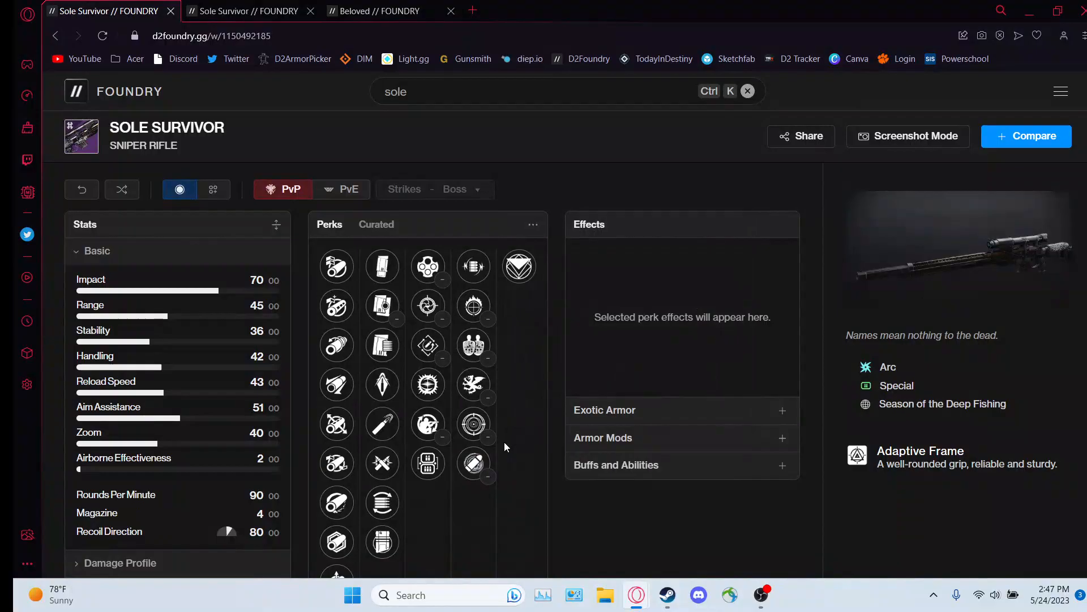
pyautogui.moveTo(520, 456)
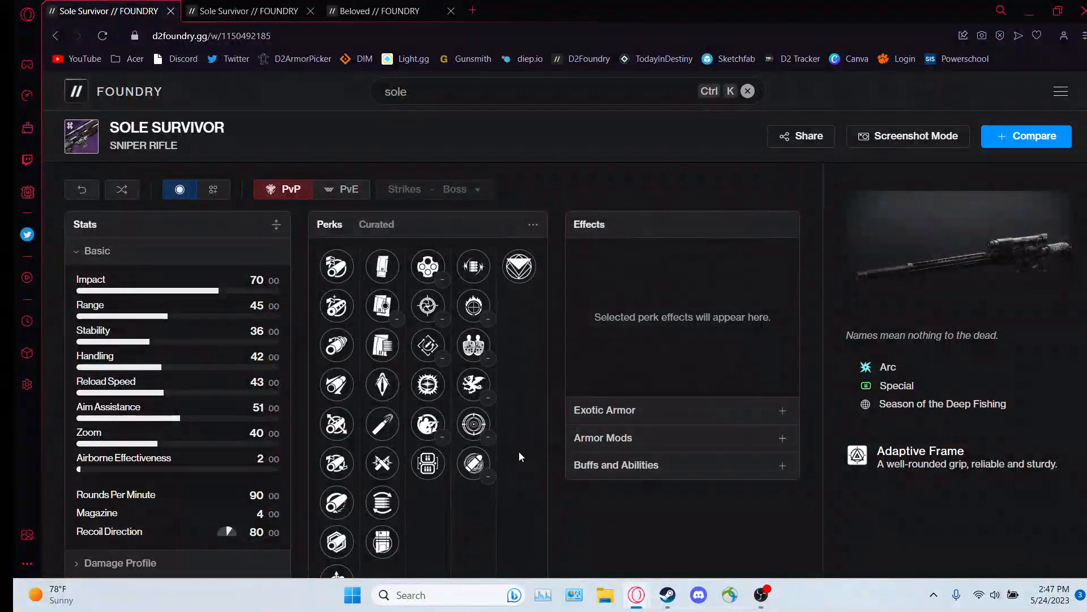
pyautogui.moveTo(519, 265)
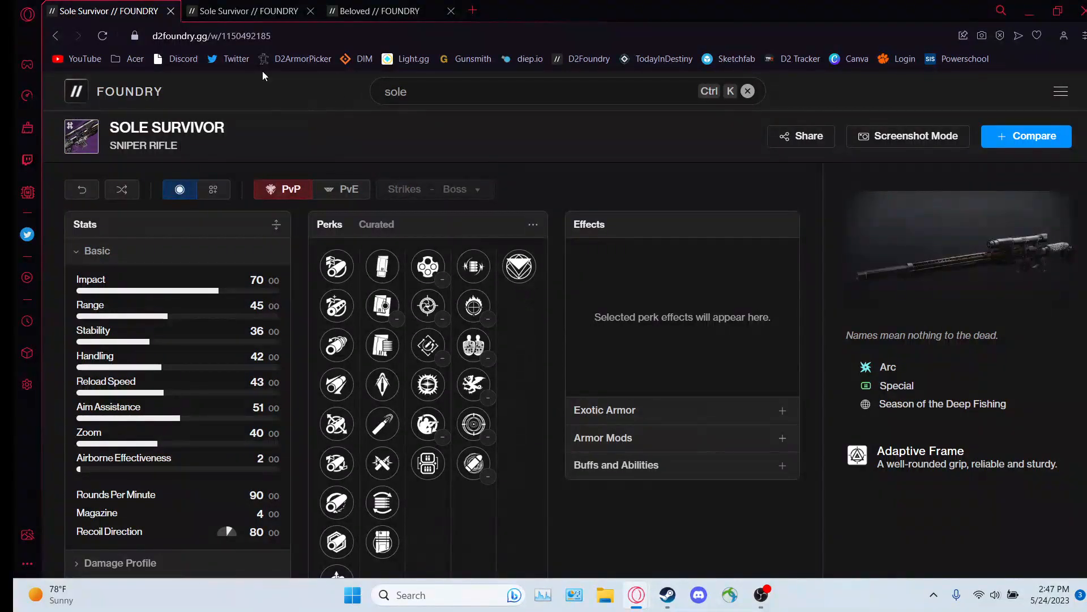
pyautogui.moveTo(250, 10)
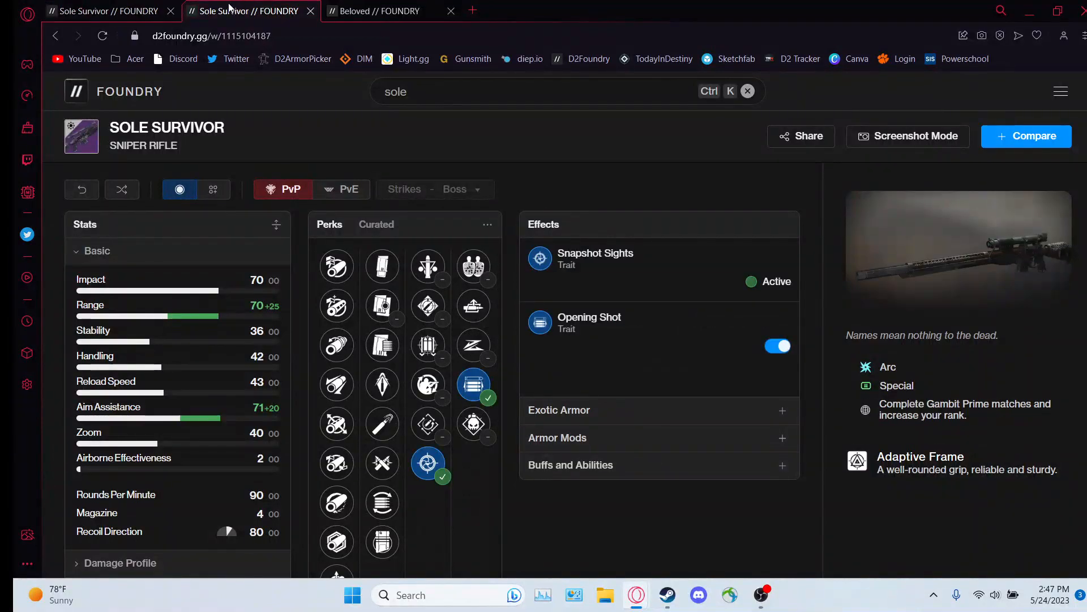
pyautogui.moveTo(383, 305)
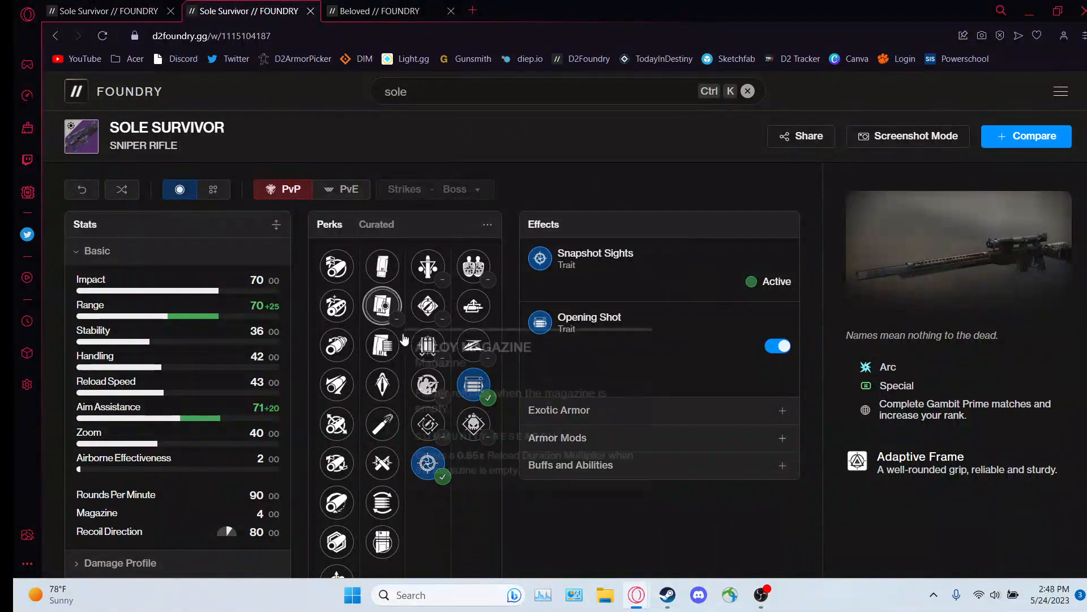
# - Compare the Sole Survivor tabs and settle back on the first one
pyautogui.click(104, 10)
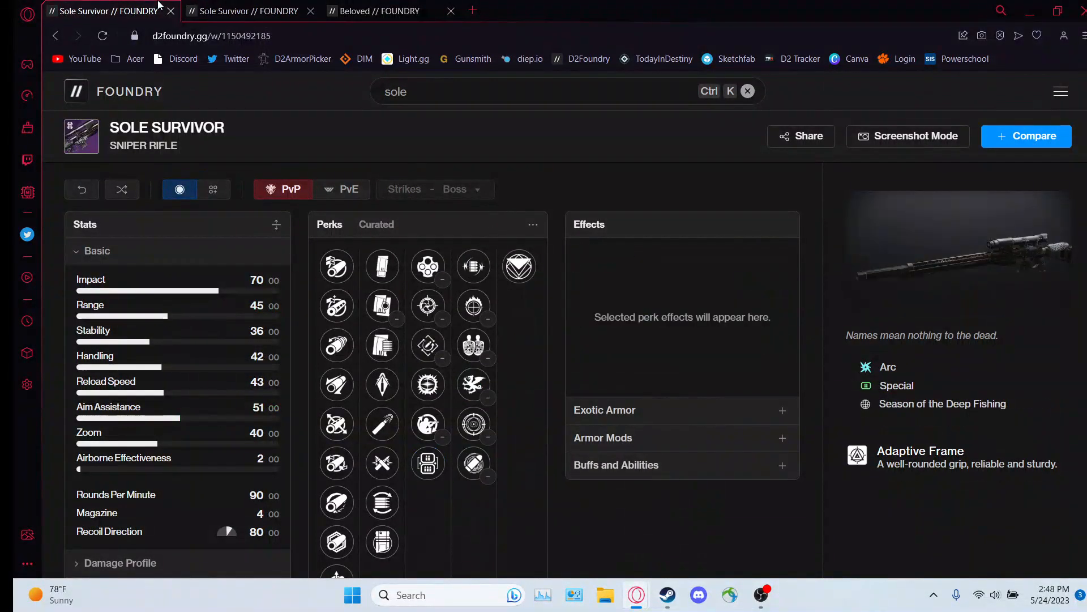
pyautogui.moveTo(473, 266)
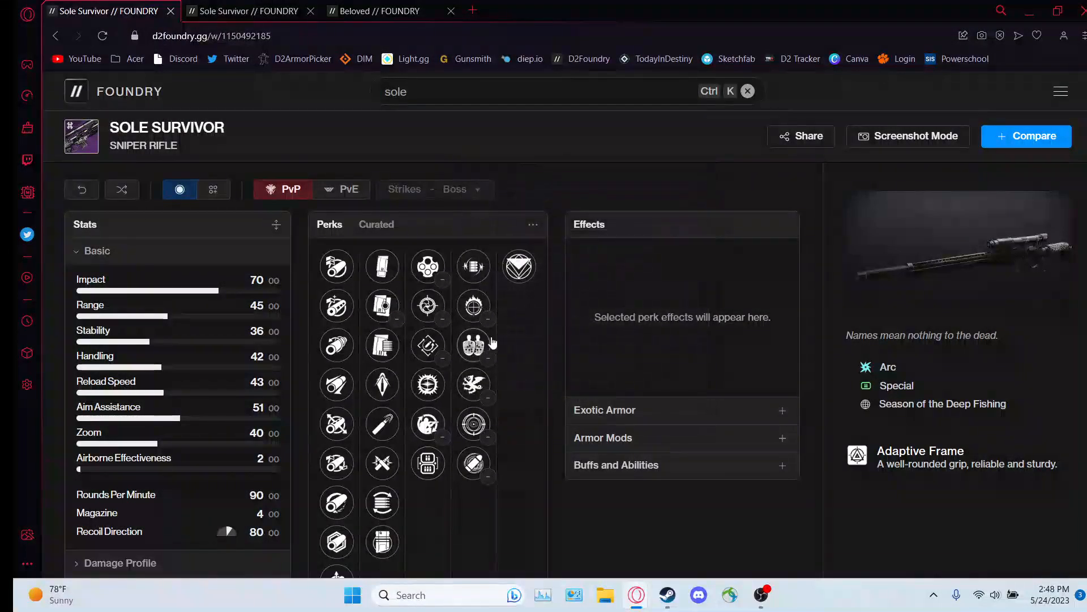
pyautogui.moveTo(473, 345)
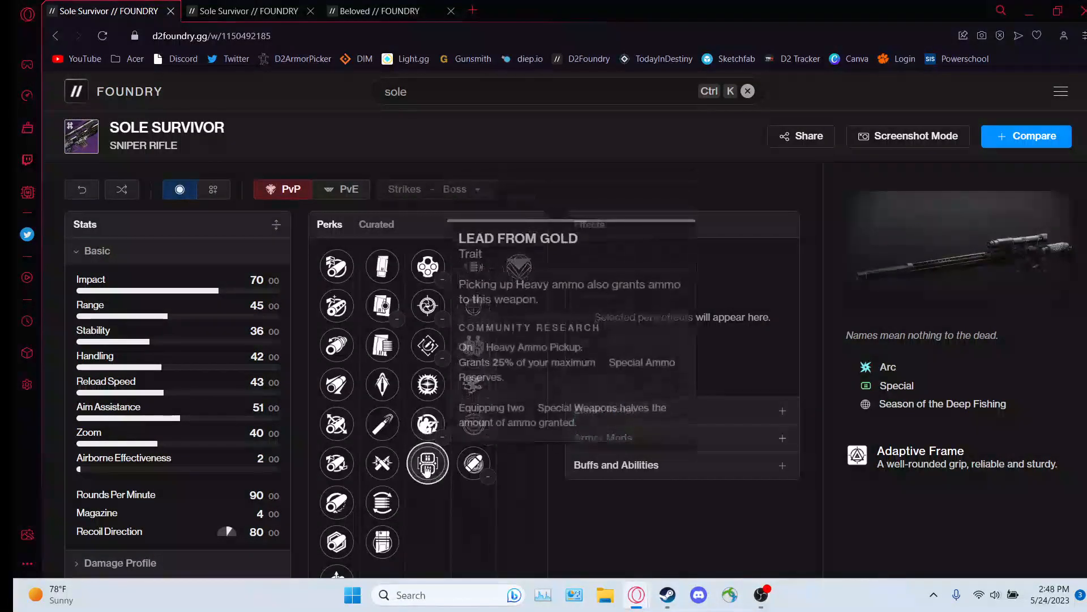
pyautogui.moveTo(436, 485)
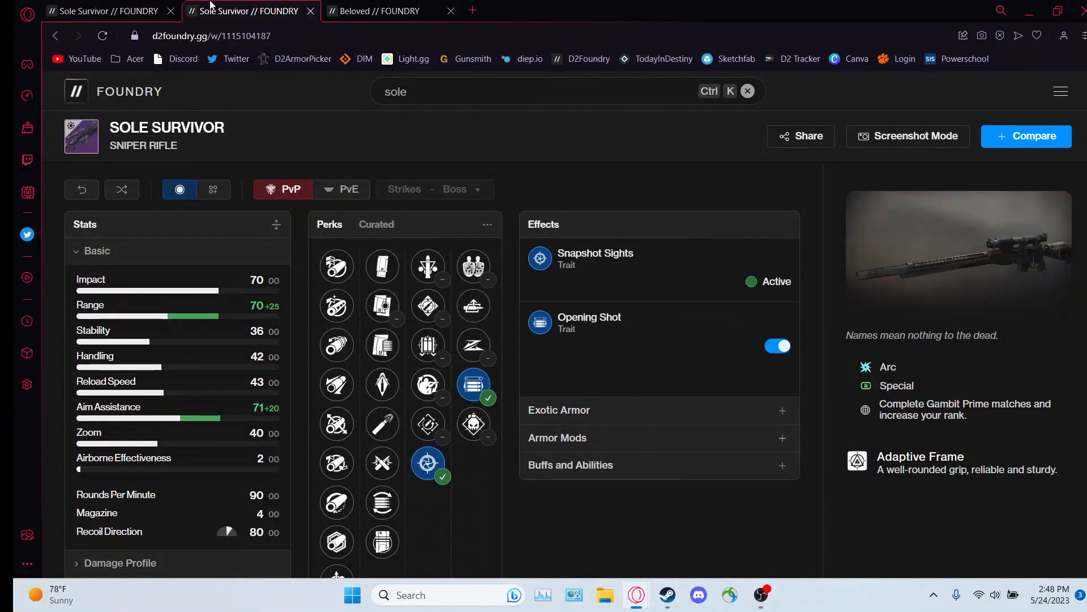
pyautogui.click(104, 11)
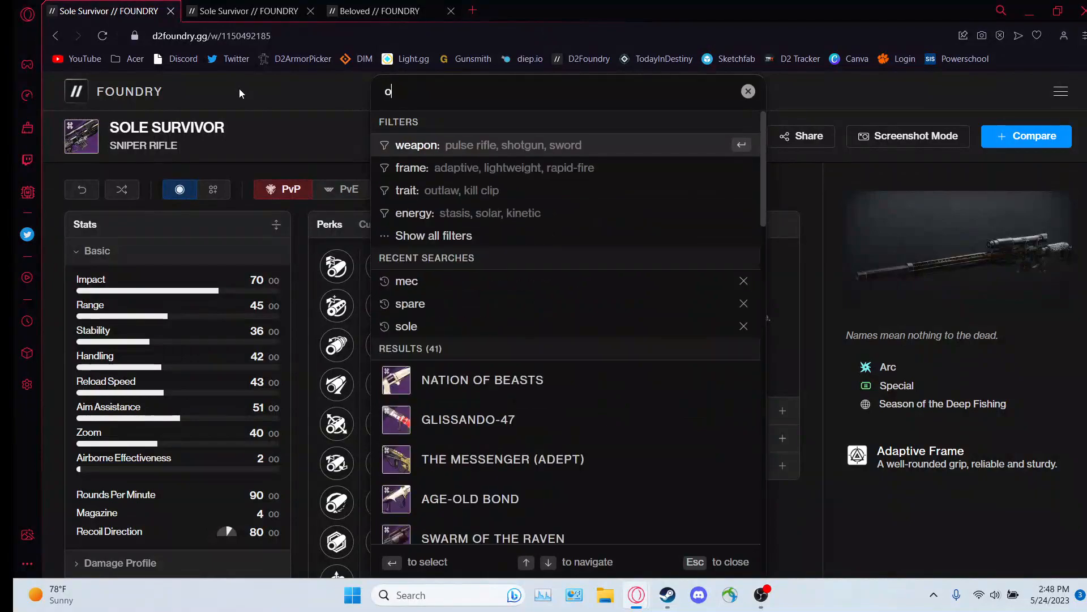
# - Search 'outlast' to replace Sole Survivor with the Outlast pulse rifle page
pyautogui.write('outlast')
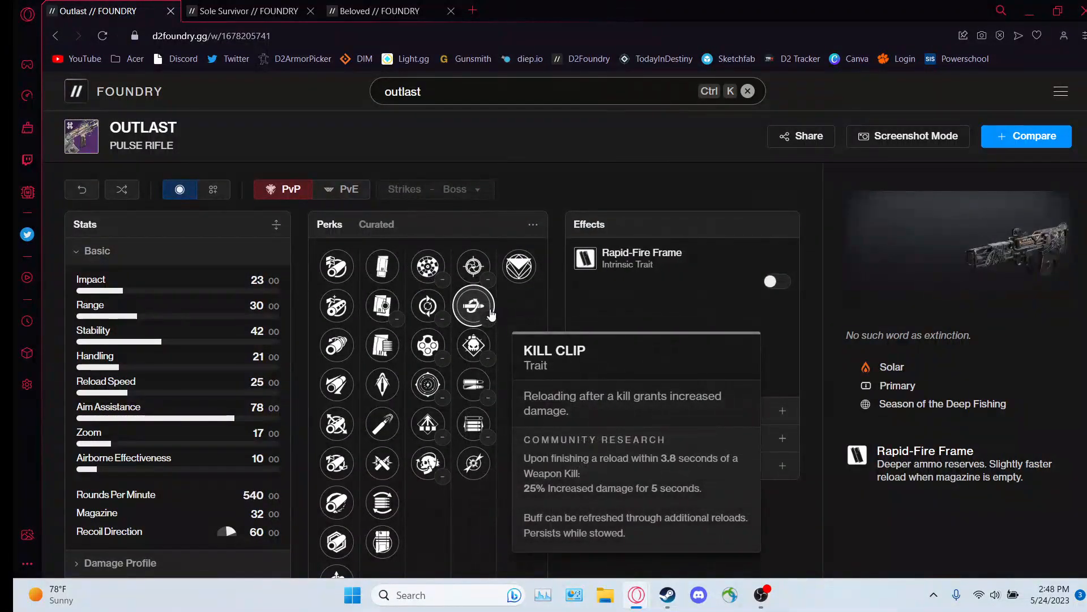
pyautogui.moveTo(475, 340)
pyautogui.write('l')
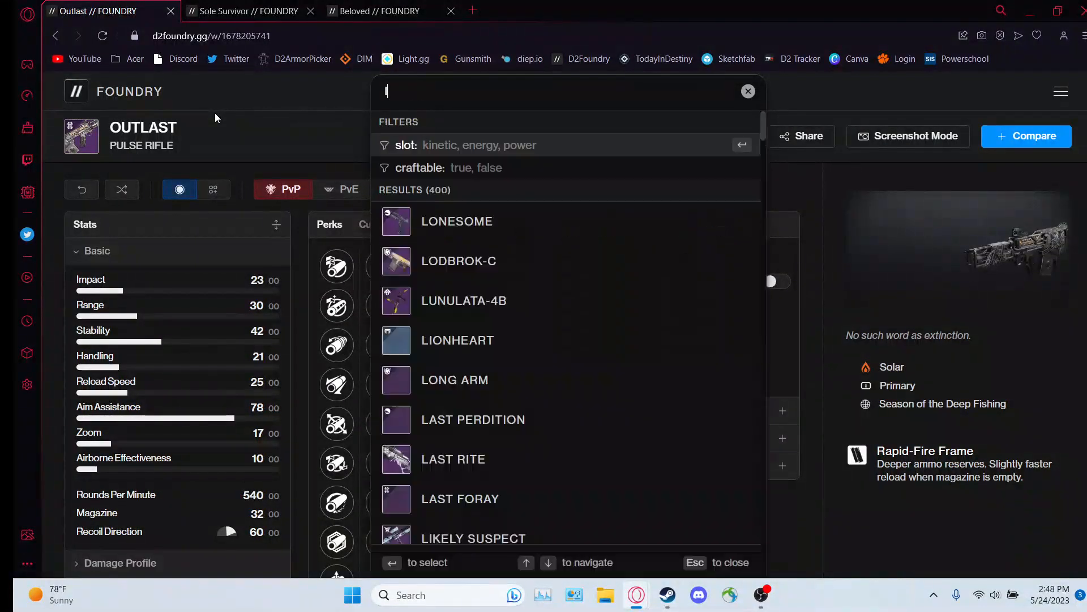
# - Search 'last man' and open the Last Man Standing shotgun to view its perks
pyautogui.write('ast man')
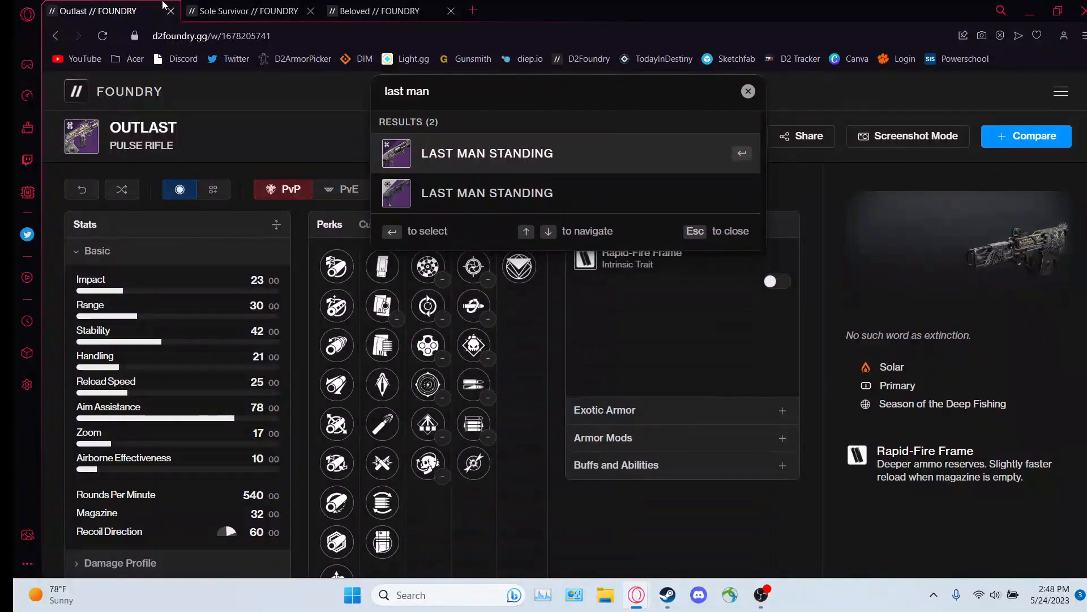
pyautogui.click(486, 154)
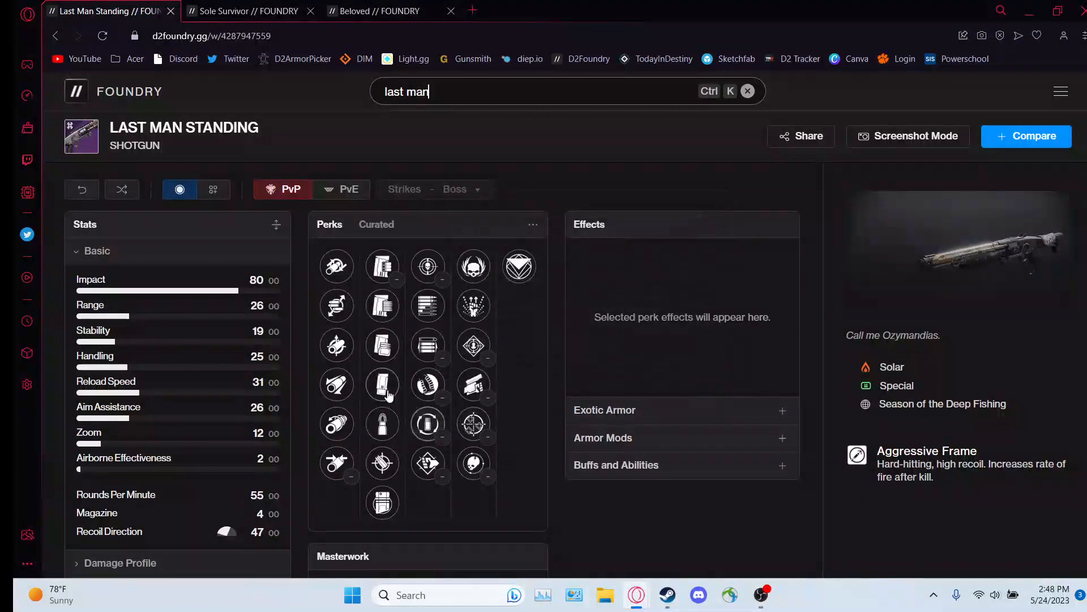
pyautogui.moveTo(473, 305)
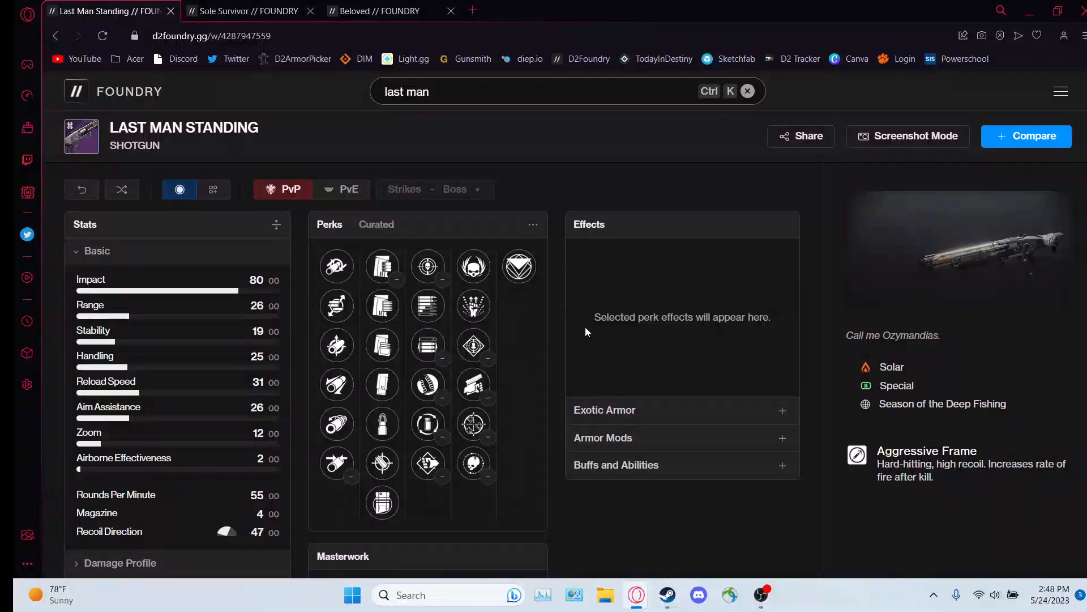
pyautogui.moveTo(513, 319)
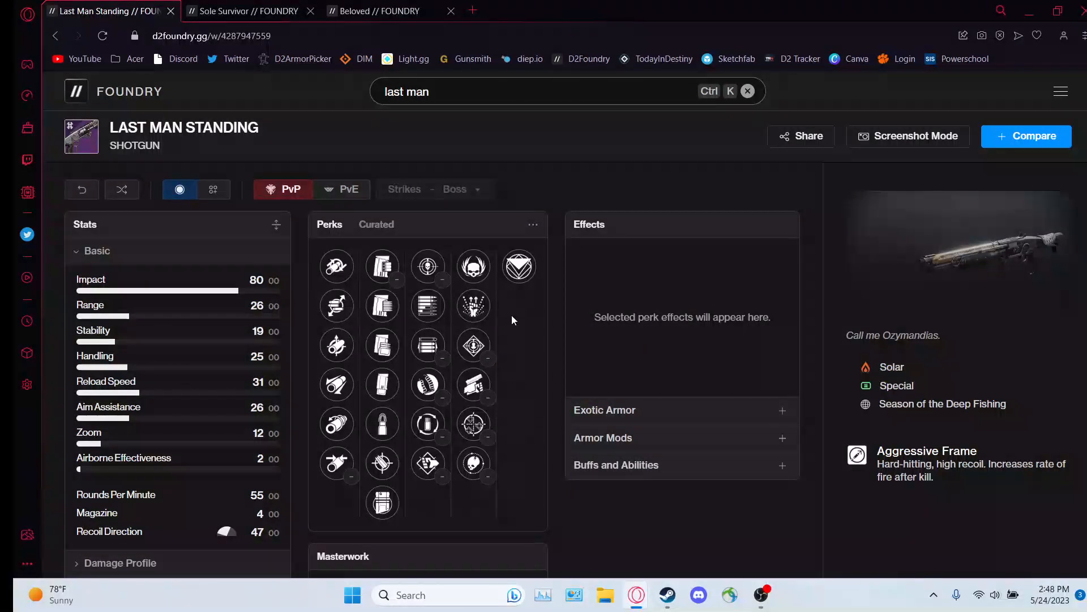
pyautogui.moveTo(473, 306)
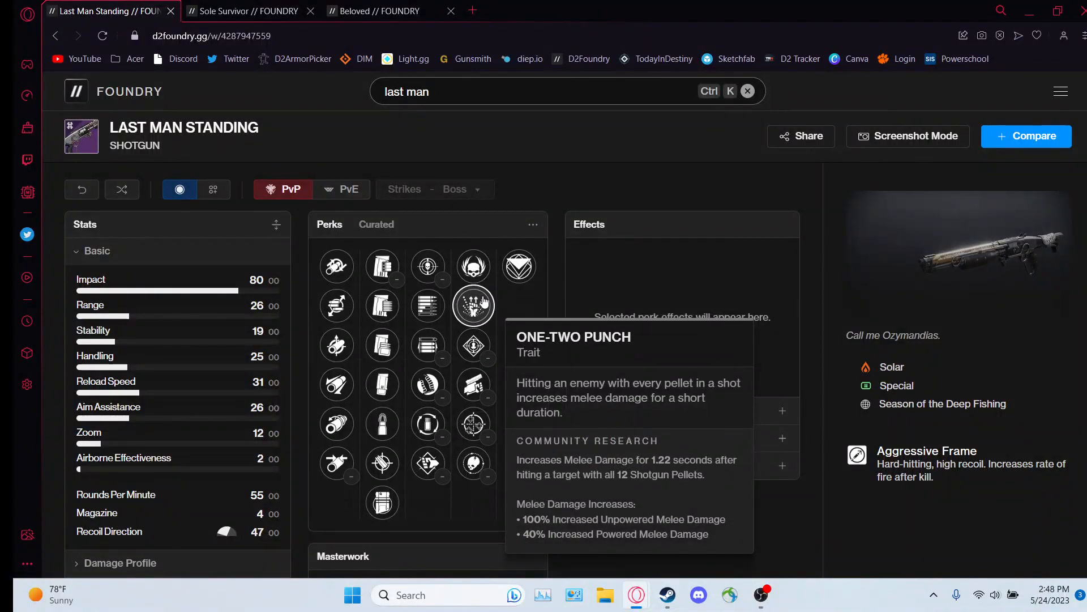
pyautogui.moveTo(458, 293)
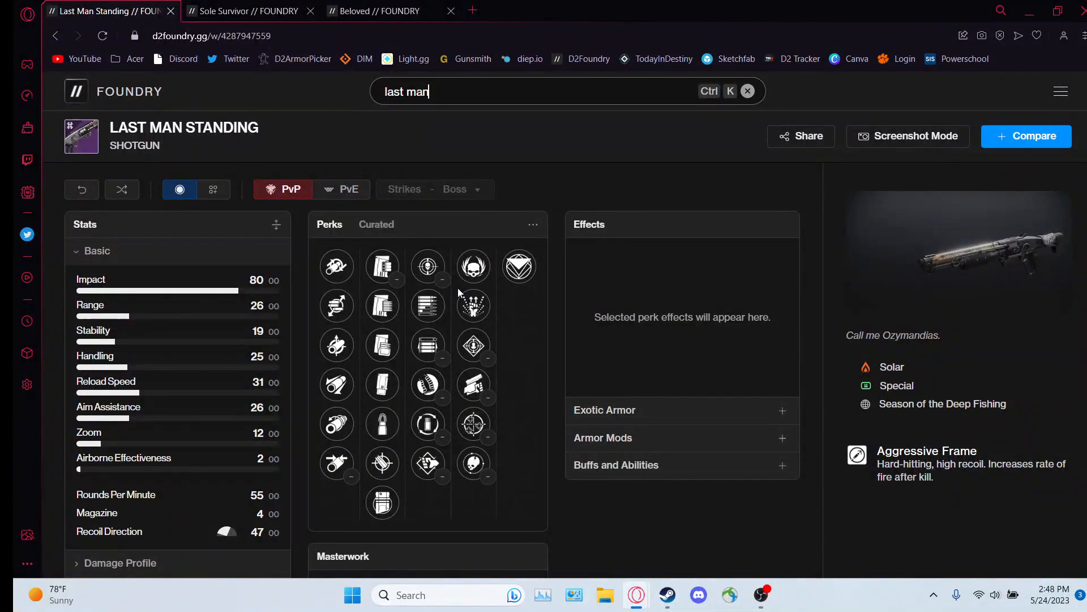
pyautogui.moveTo(473, 305)
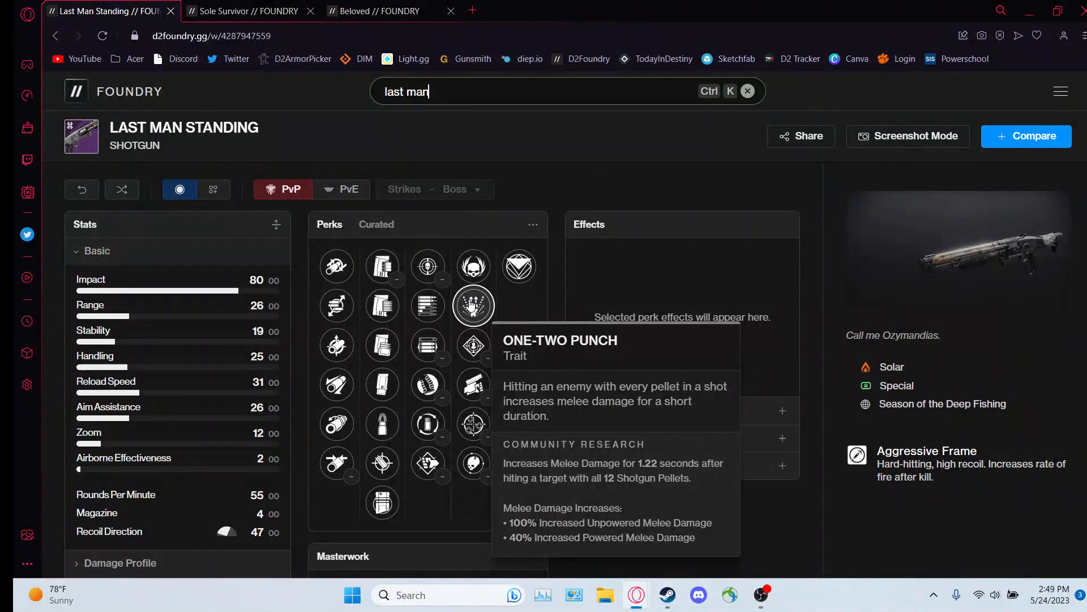
pyautogui.moveTo(181, 87)
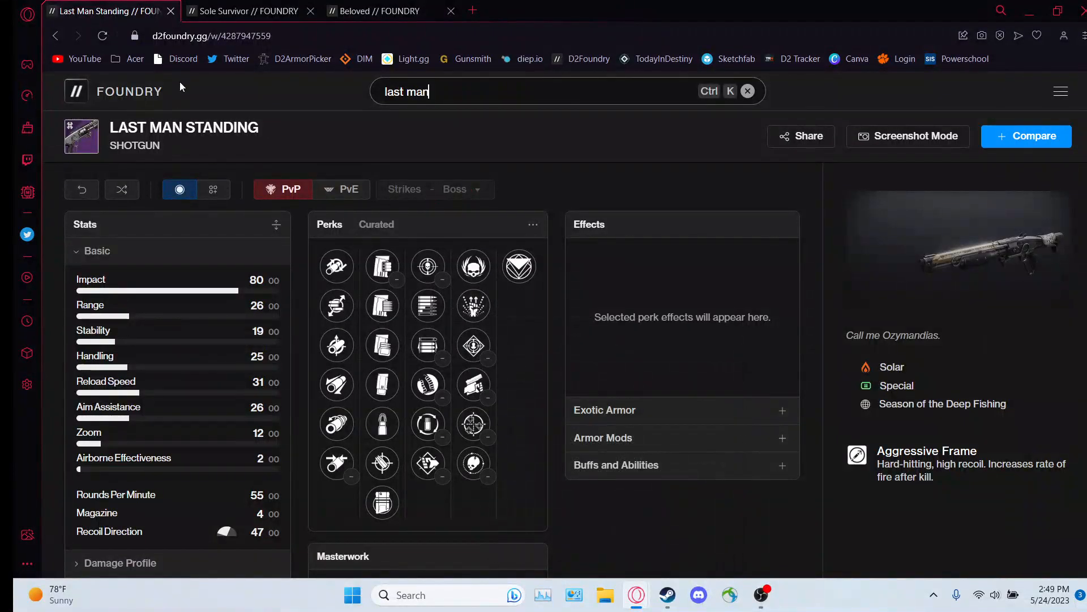
pyautogui.moveTo(466, 89)
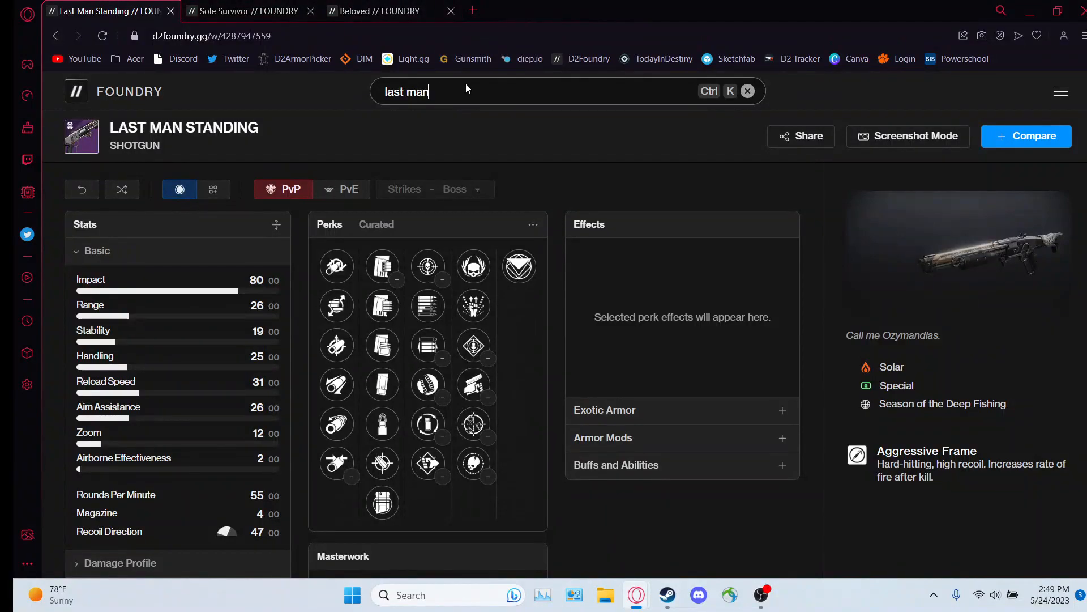
pyautogui.moveTo(780, 182)
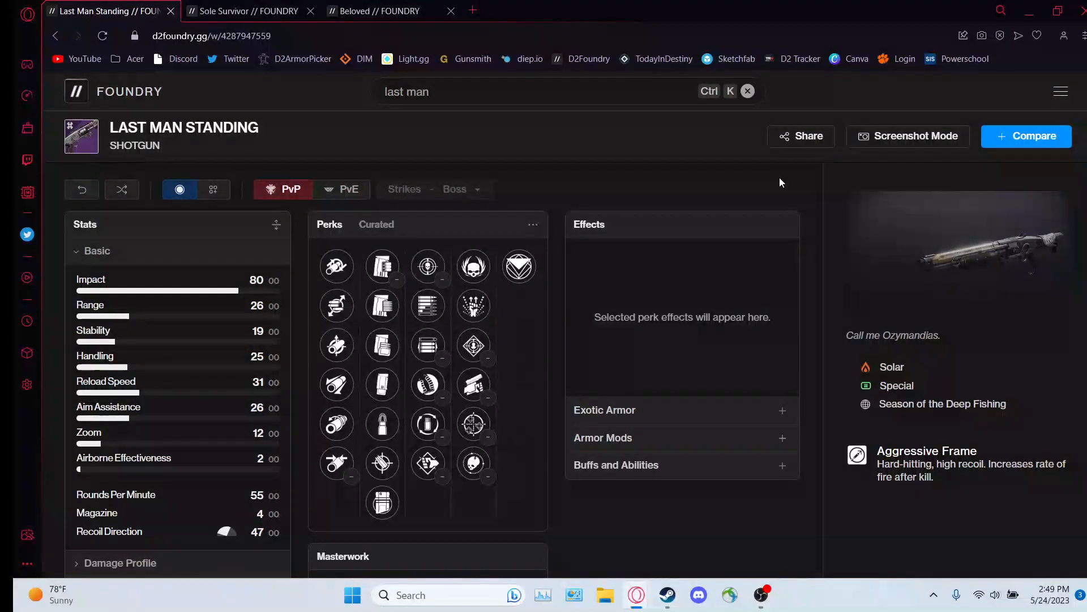
pyautogui.moveTo(713, 112)
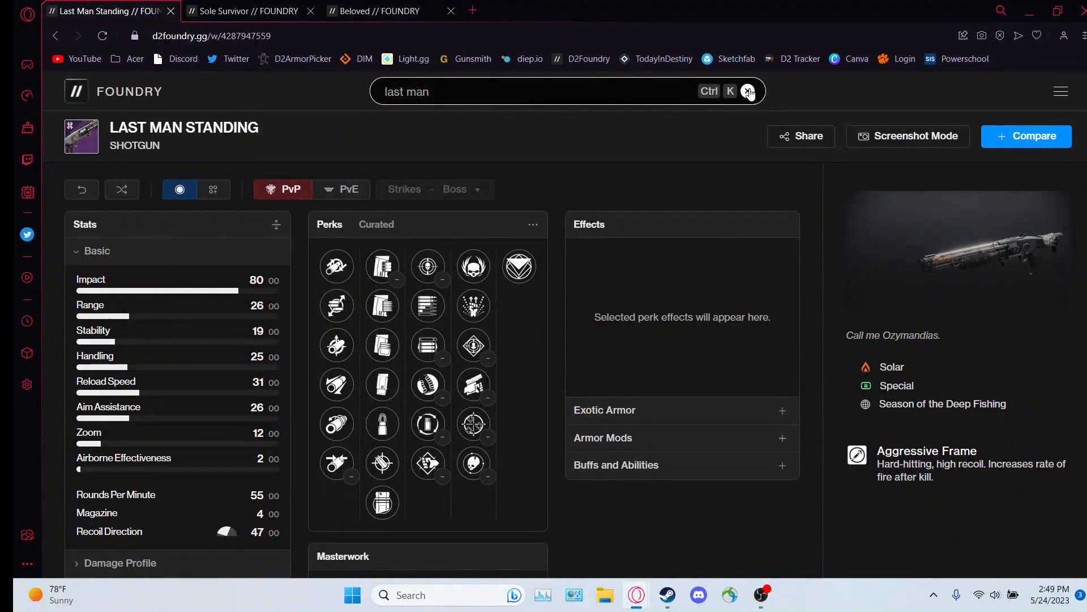
pyautogui.moveTo(748, 91)
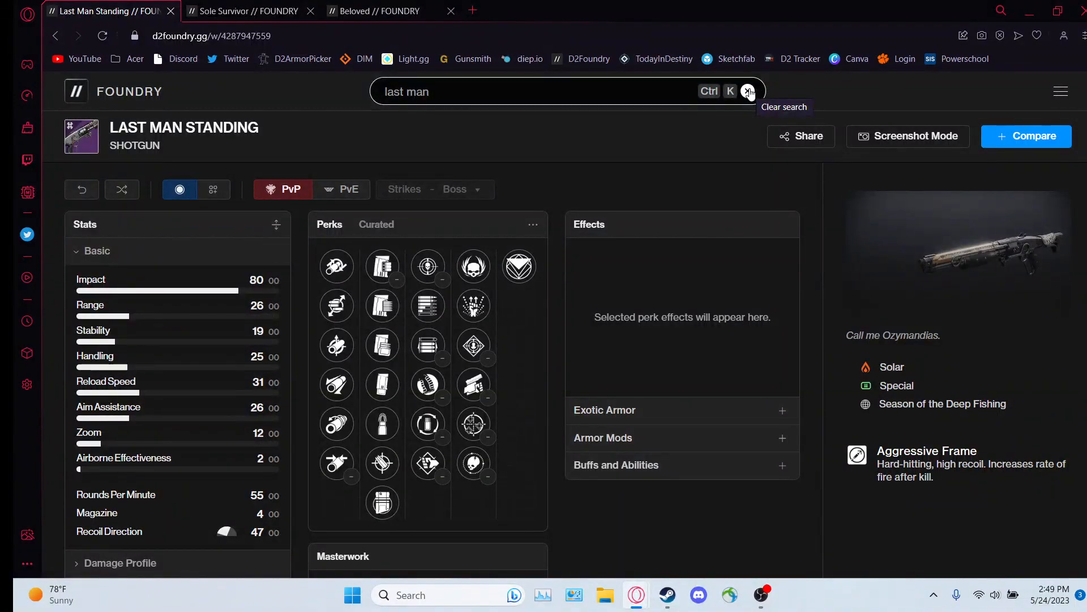